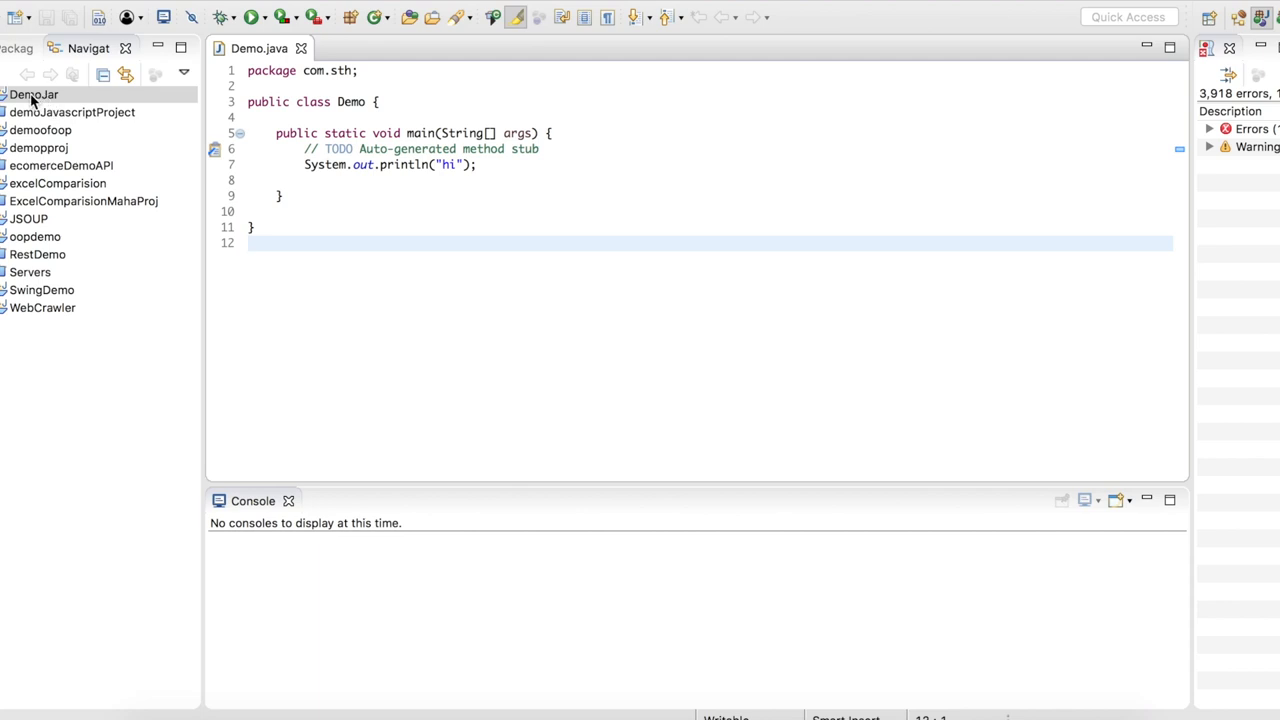
# Step: Expand DemoJar > src > com > sth in the Navigator and select Demo.java
pyautogui.click(33, 94)
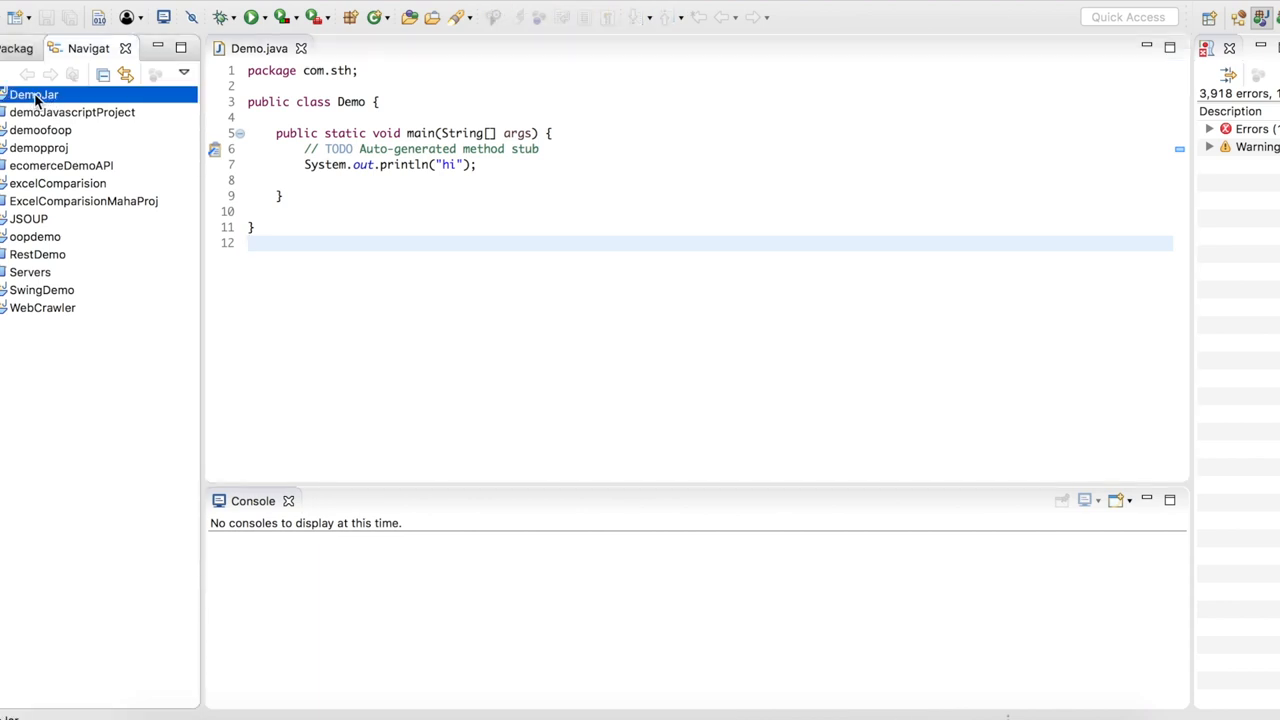
pyautogui.moveTo(253, 52)
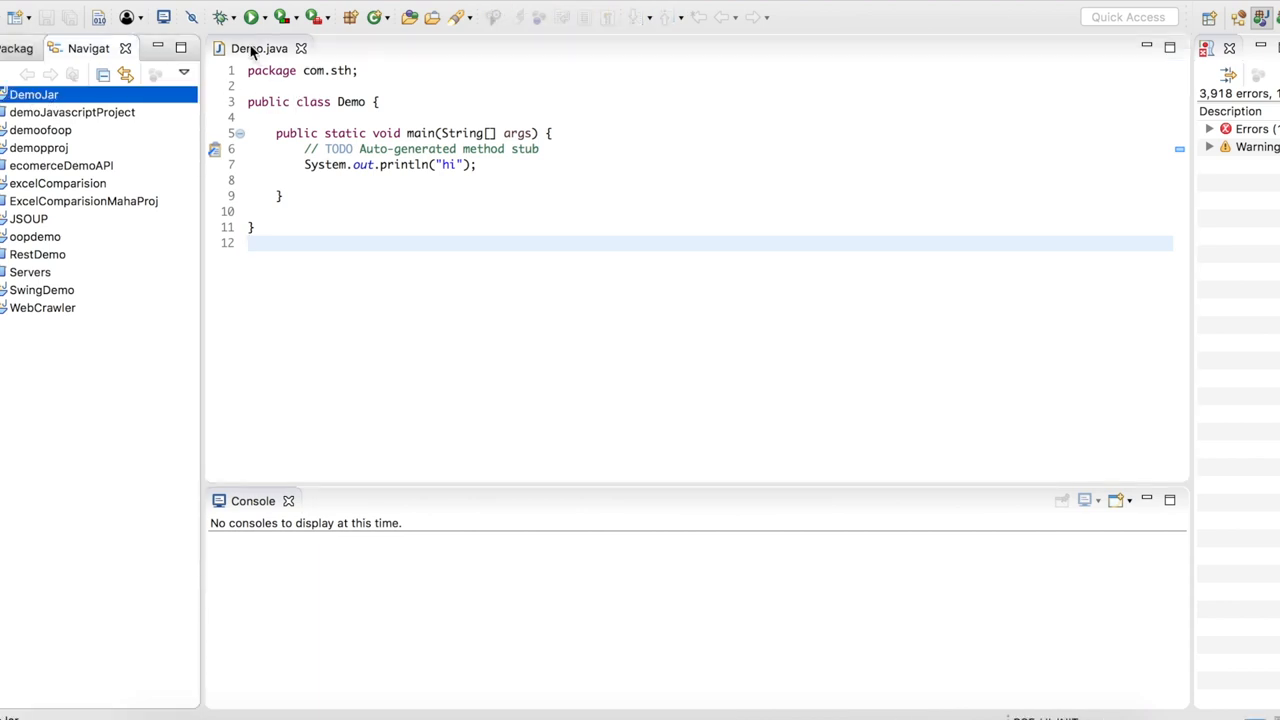
pyautogui.click(5, 94)
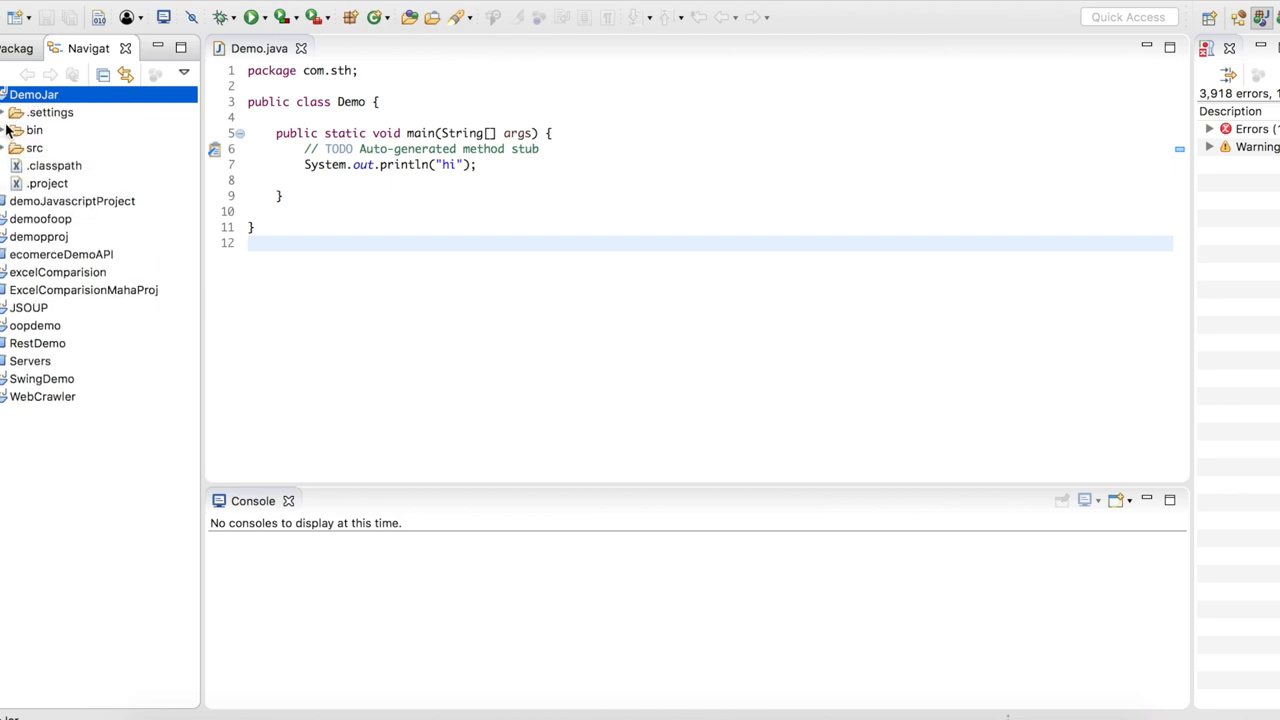
pyautogui.click(8, 147)
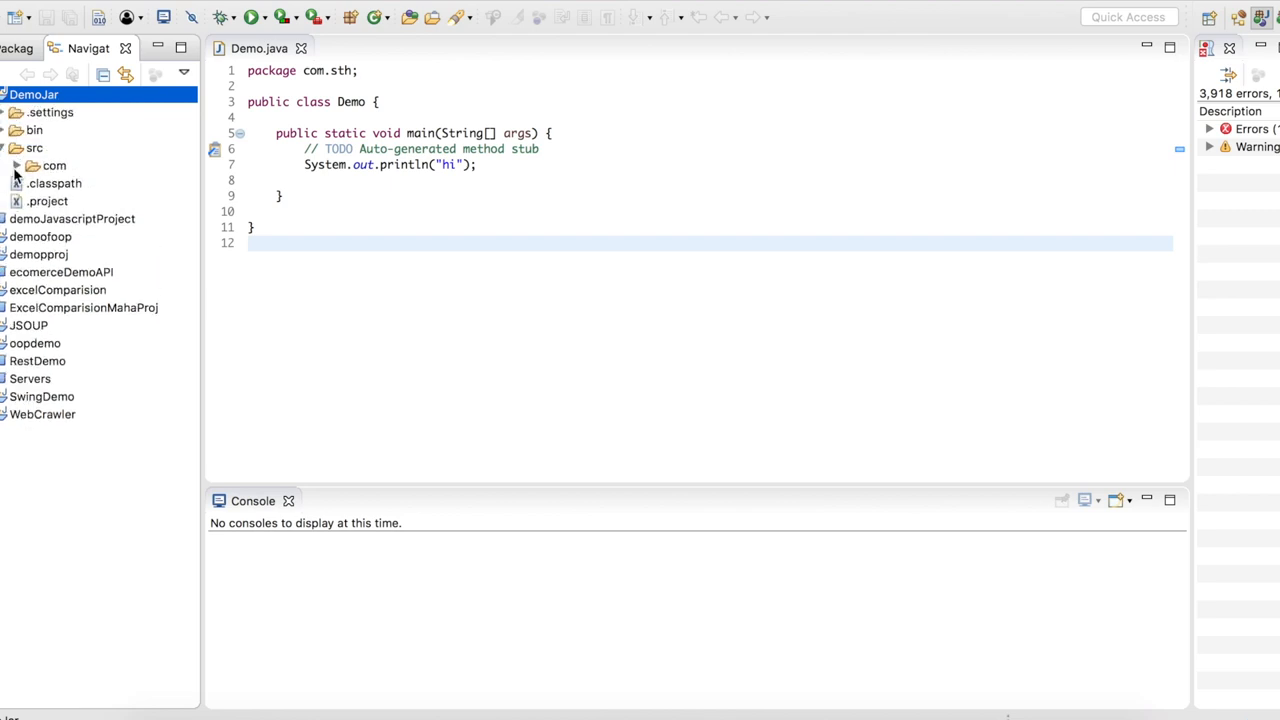
pyautogui.click(33, 165)
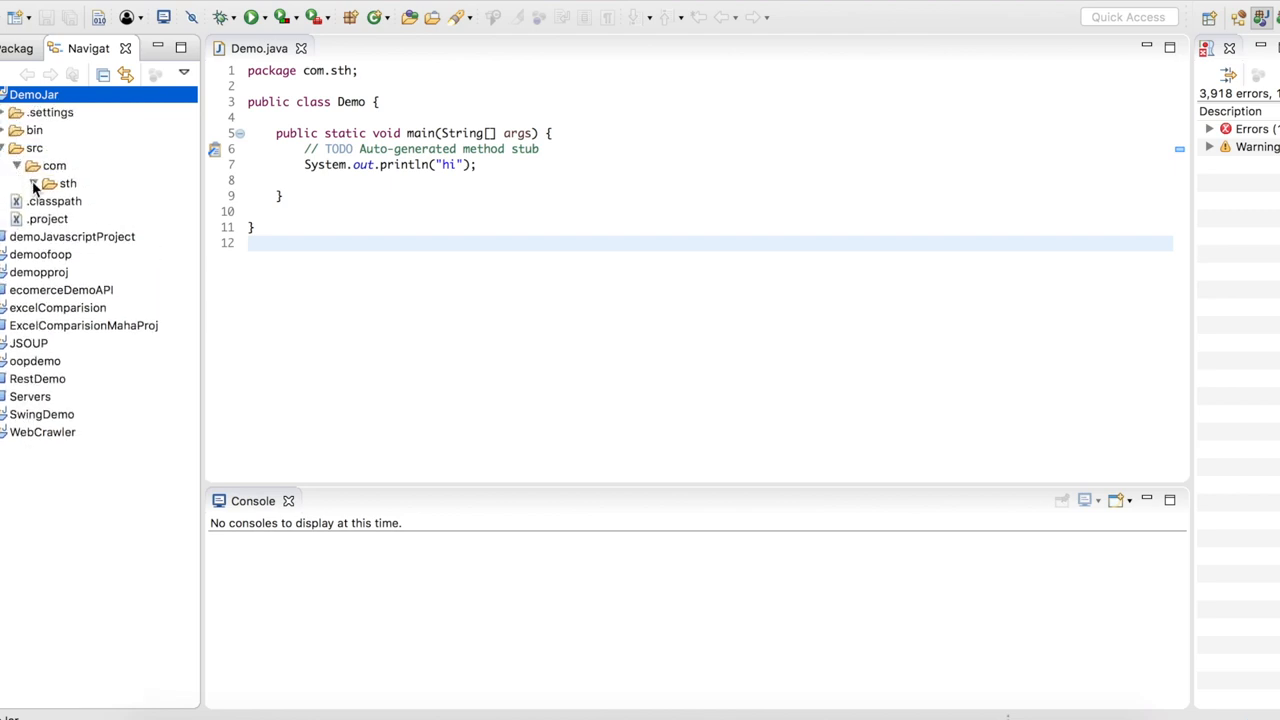
pyautogui.click(34, 183)
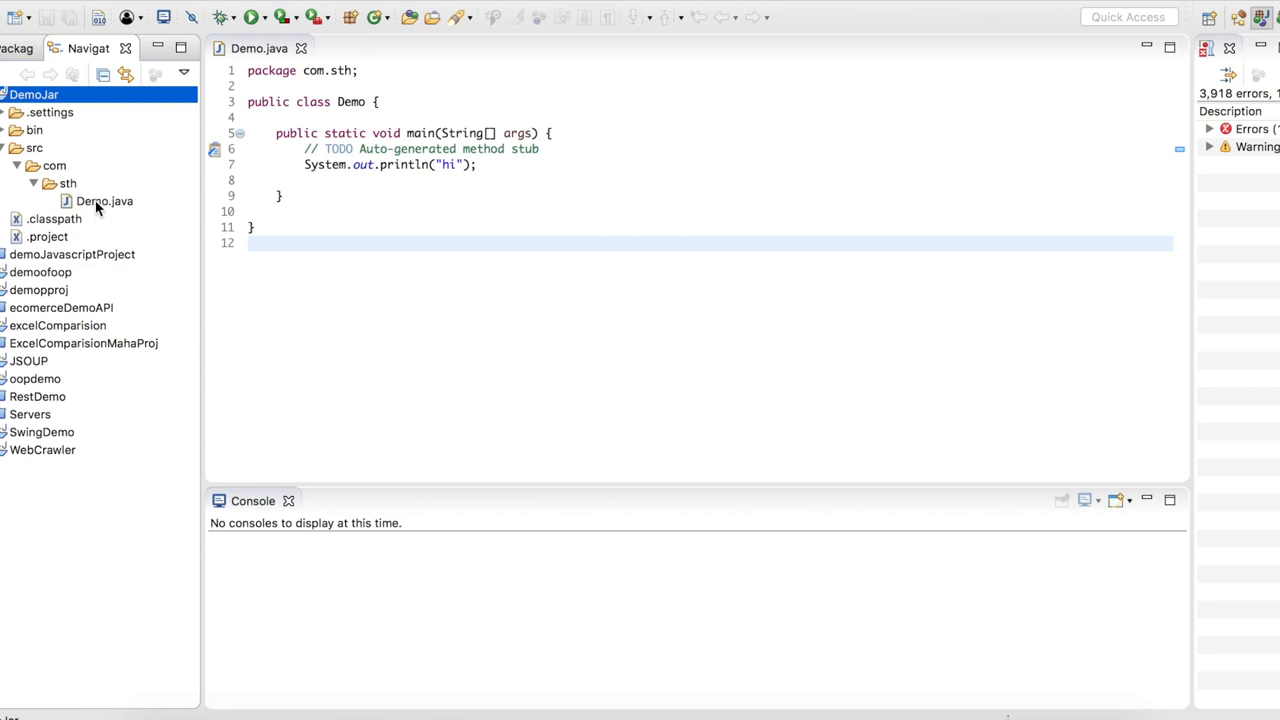
pyautogui.click(104, 201)
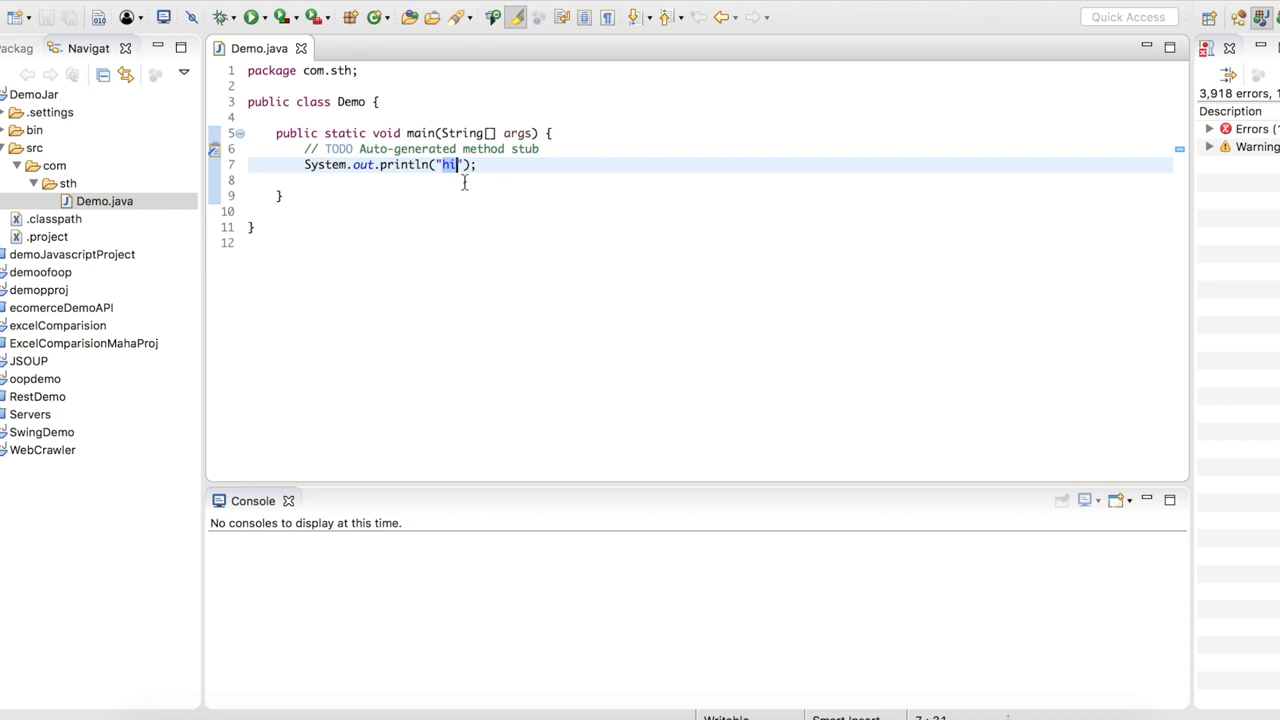
# Step: Change the printed message to 'deployemnt completed', run Demo, and select the DemoJar project
pyautogui.write('deplo')
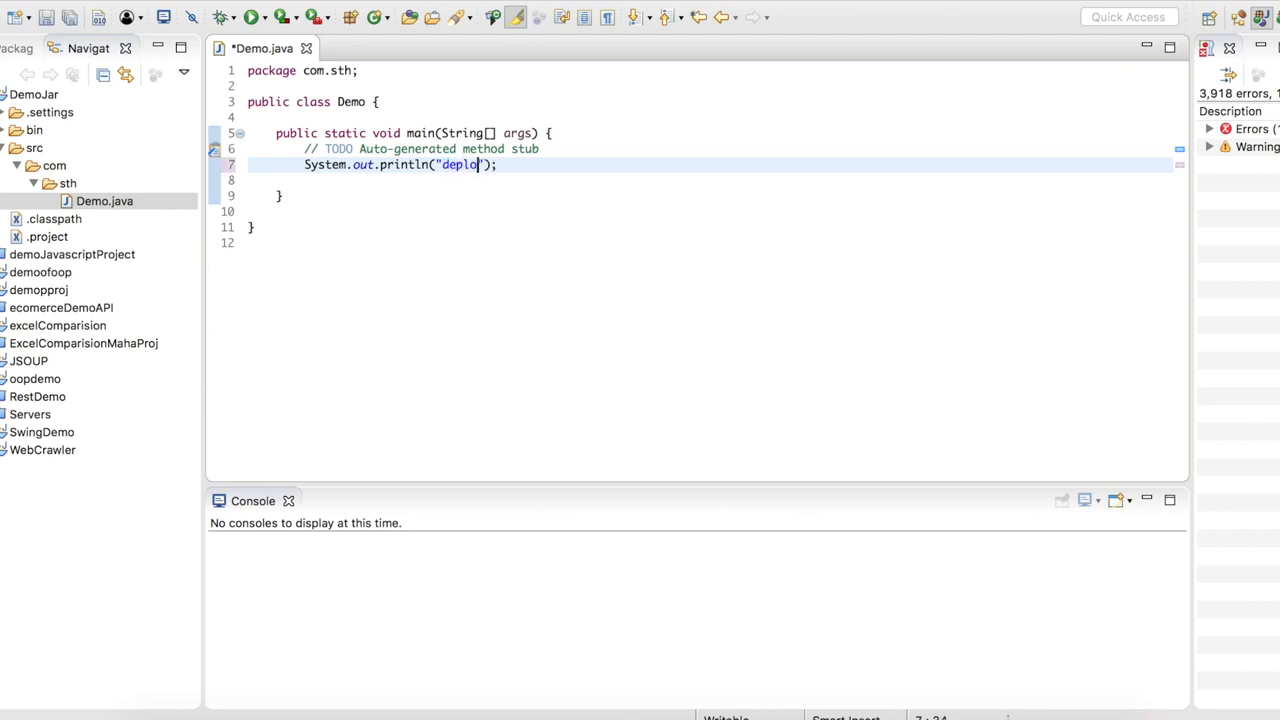
pyautogui.write('yemnt')
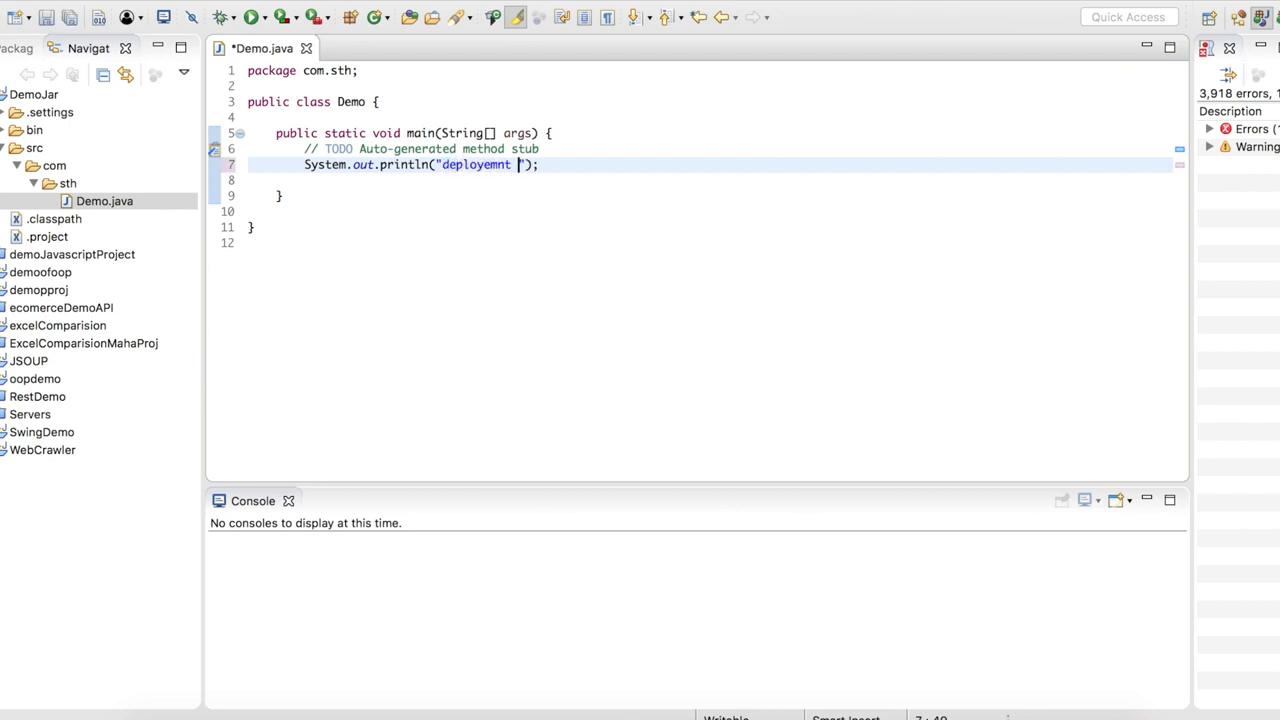
pyautogui.write('completed')
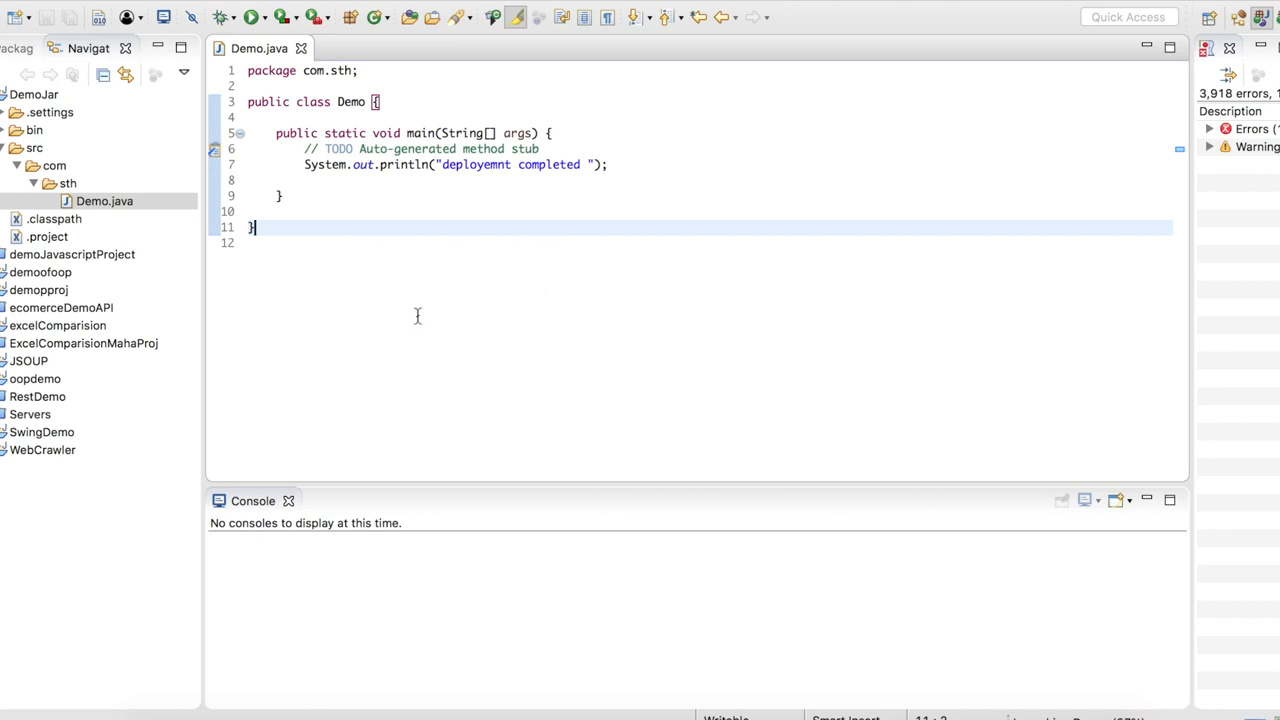
pyautogui.click(252, 17)
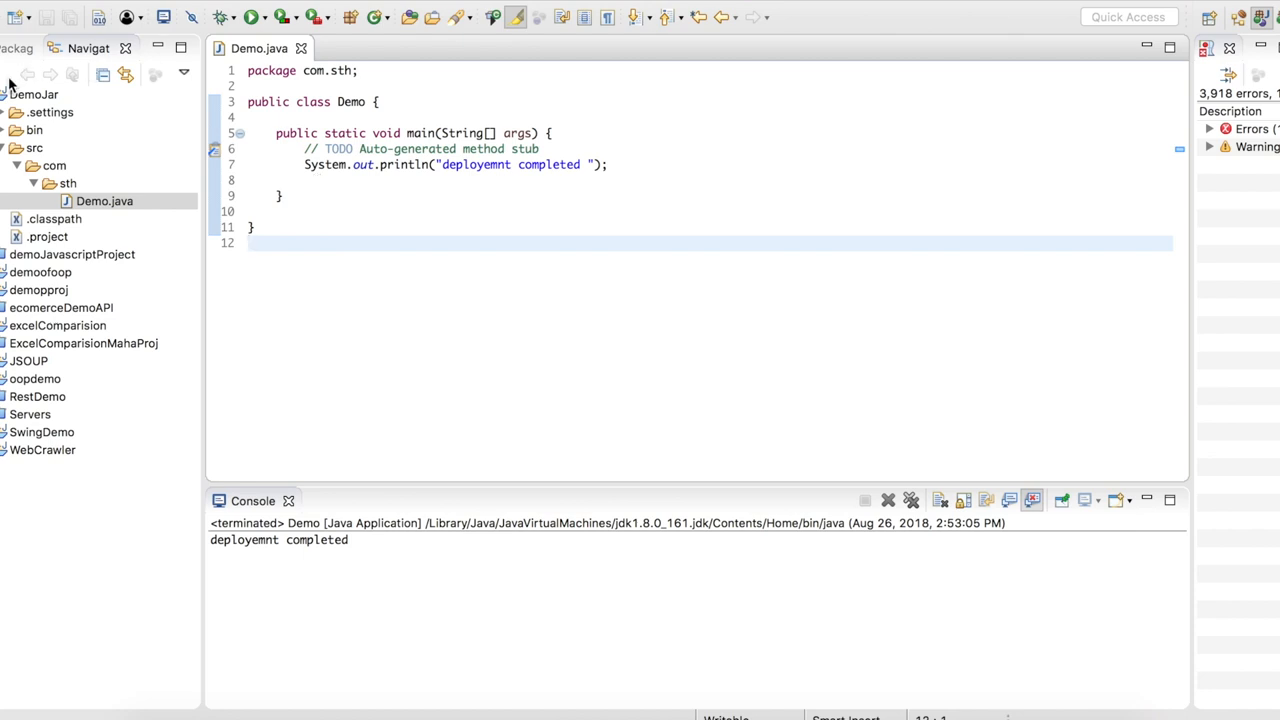
pyautogui.moveTo(30, 100)
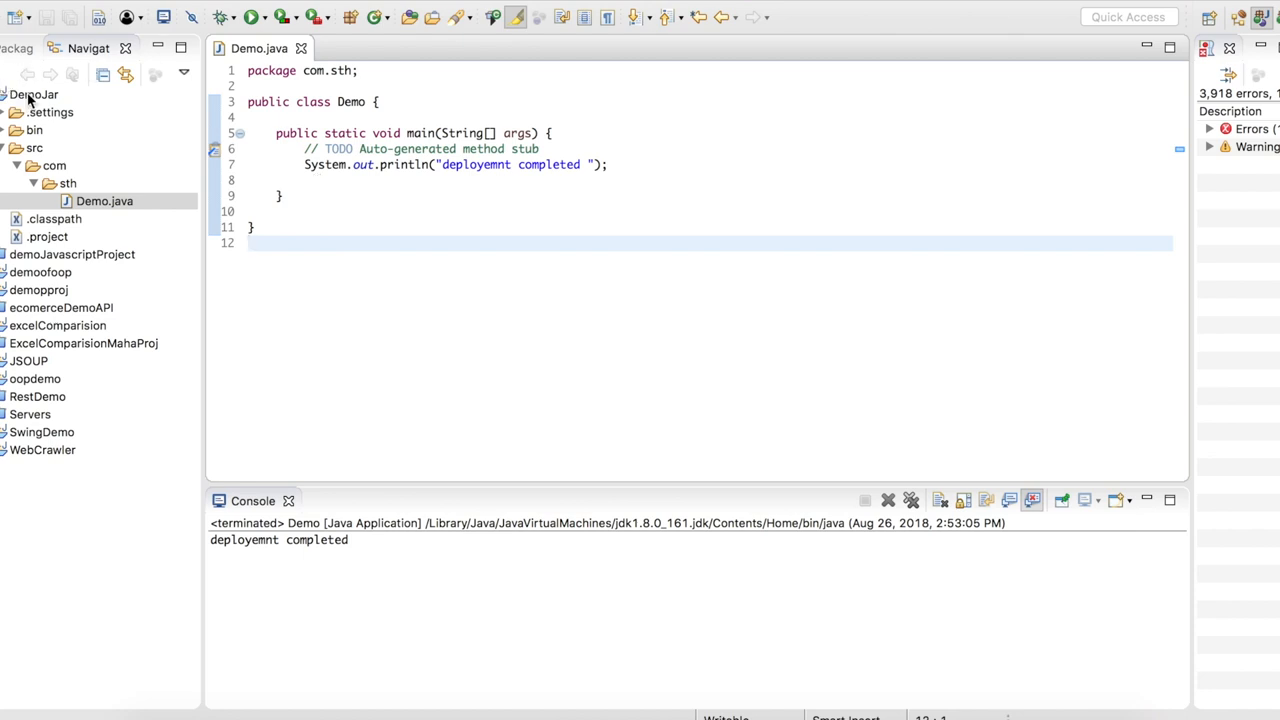
pyautogui.click(33, 94)
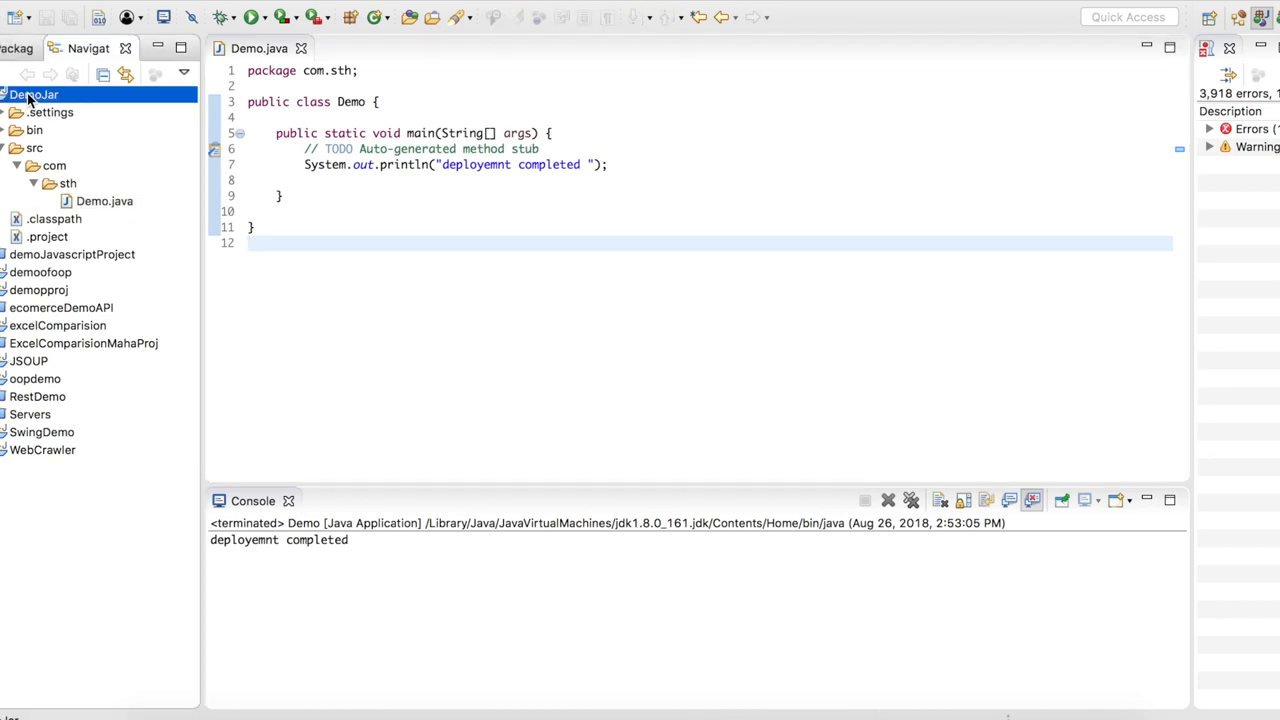
# Step: Export DemoJar as a Java JAR file and advance to the JAR specification page
pyautogui.rightClick(33, 94)
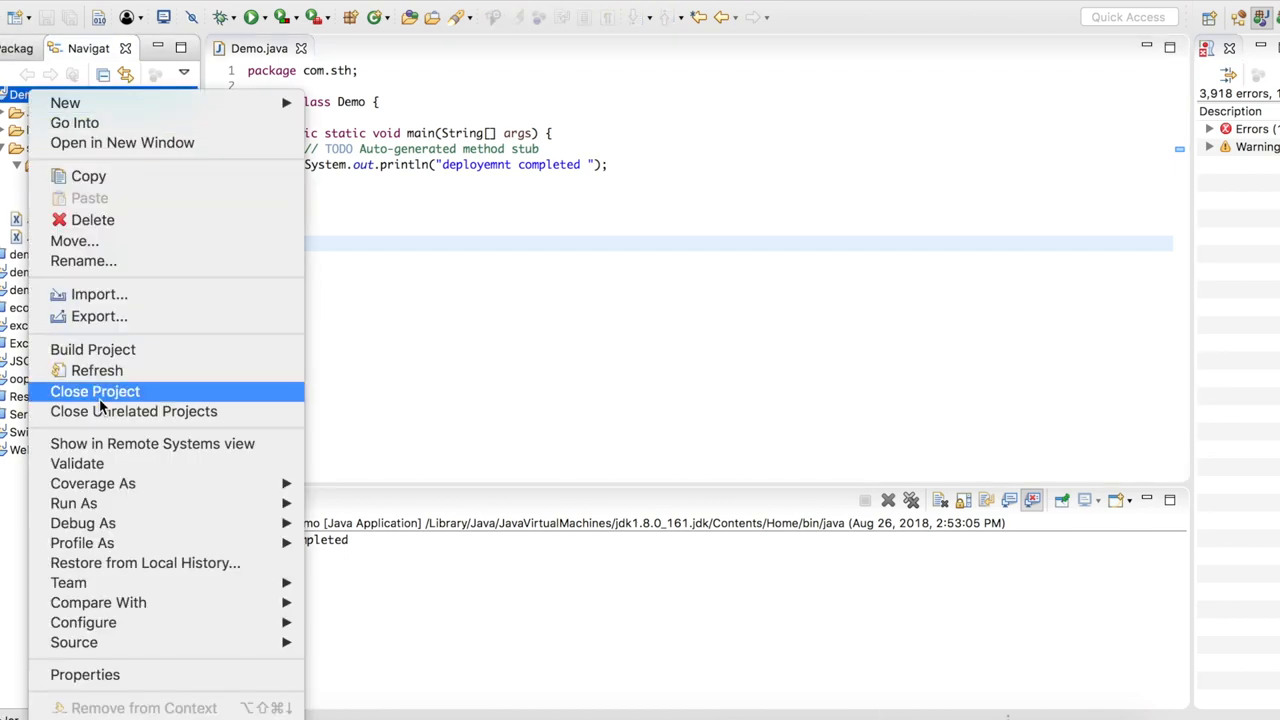
pyautogui.moveTo(99, 316)
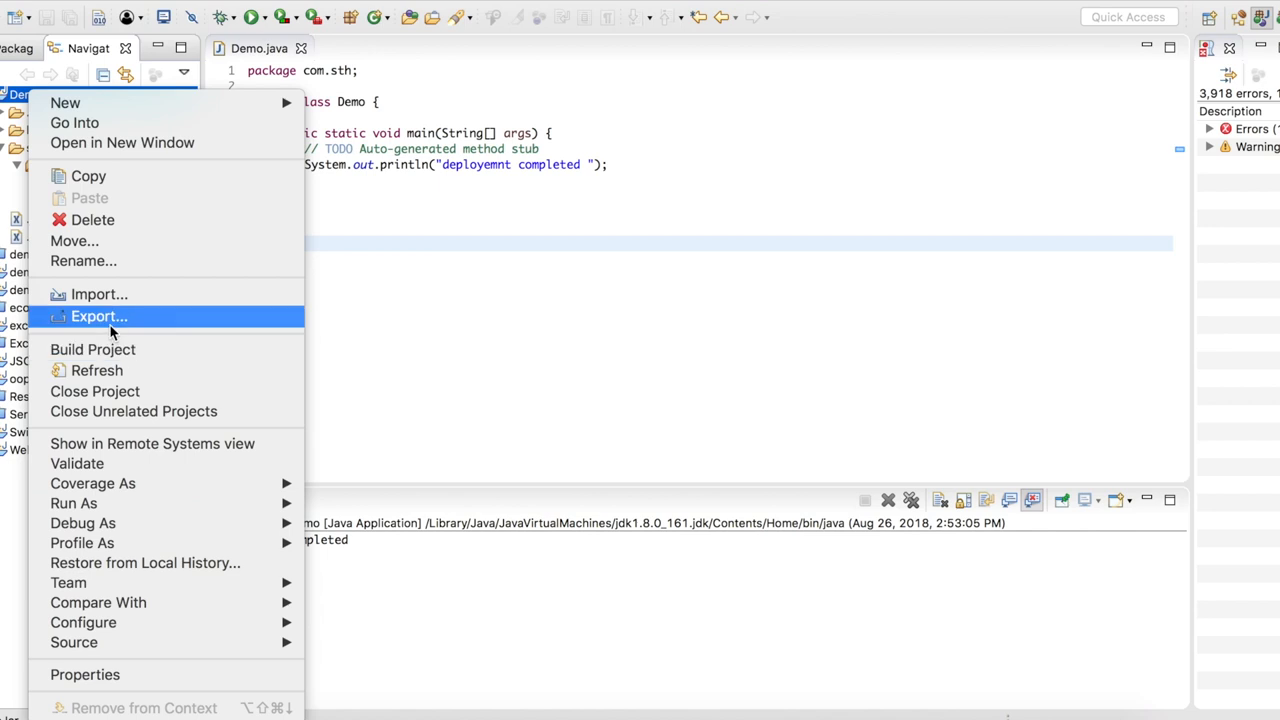
pyautogui.click(98, 316)
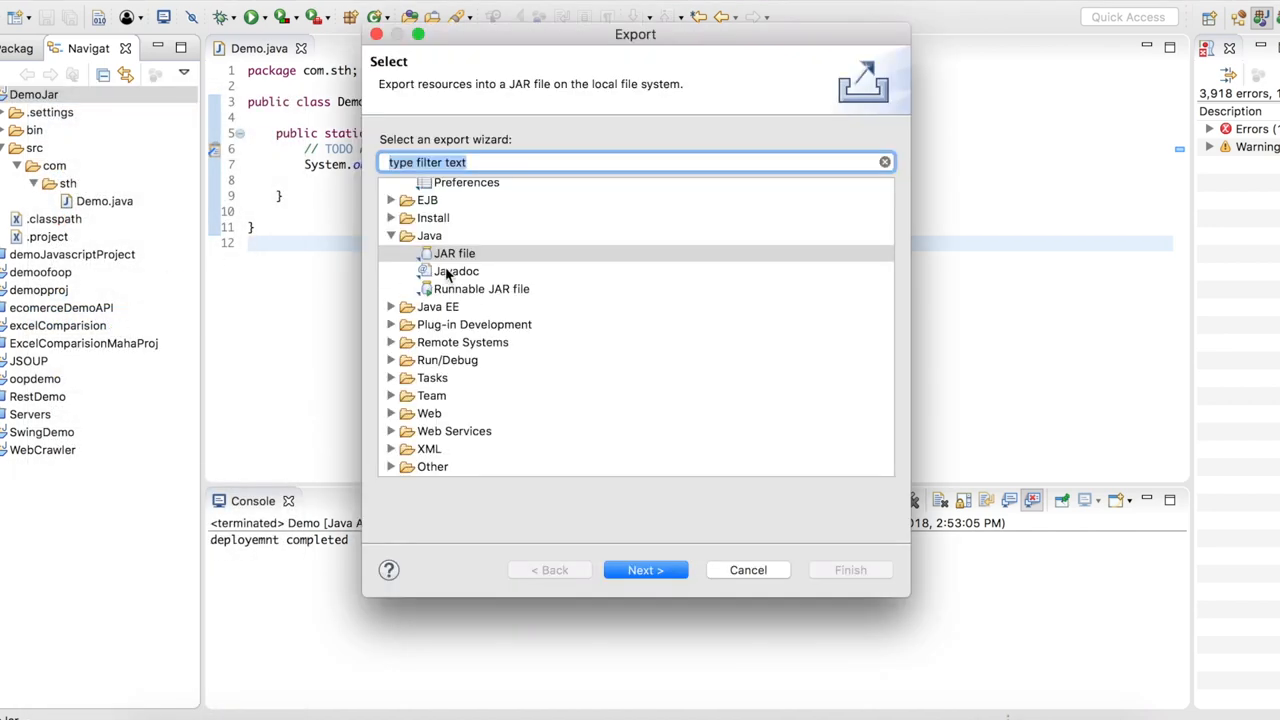
pyautogui.click(454, 253)
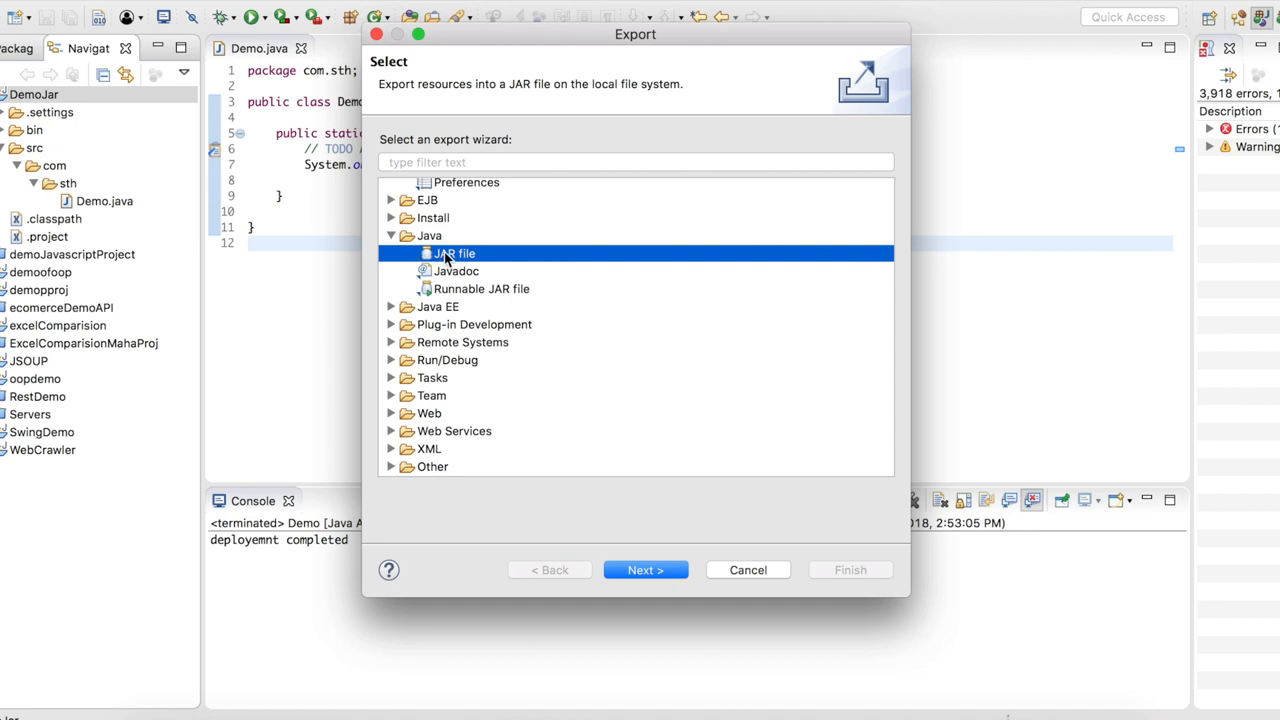
pyautogui.moveTo(522, 330)
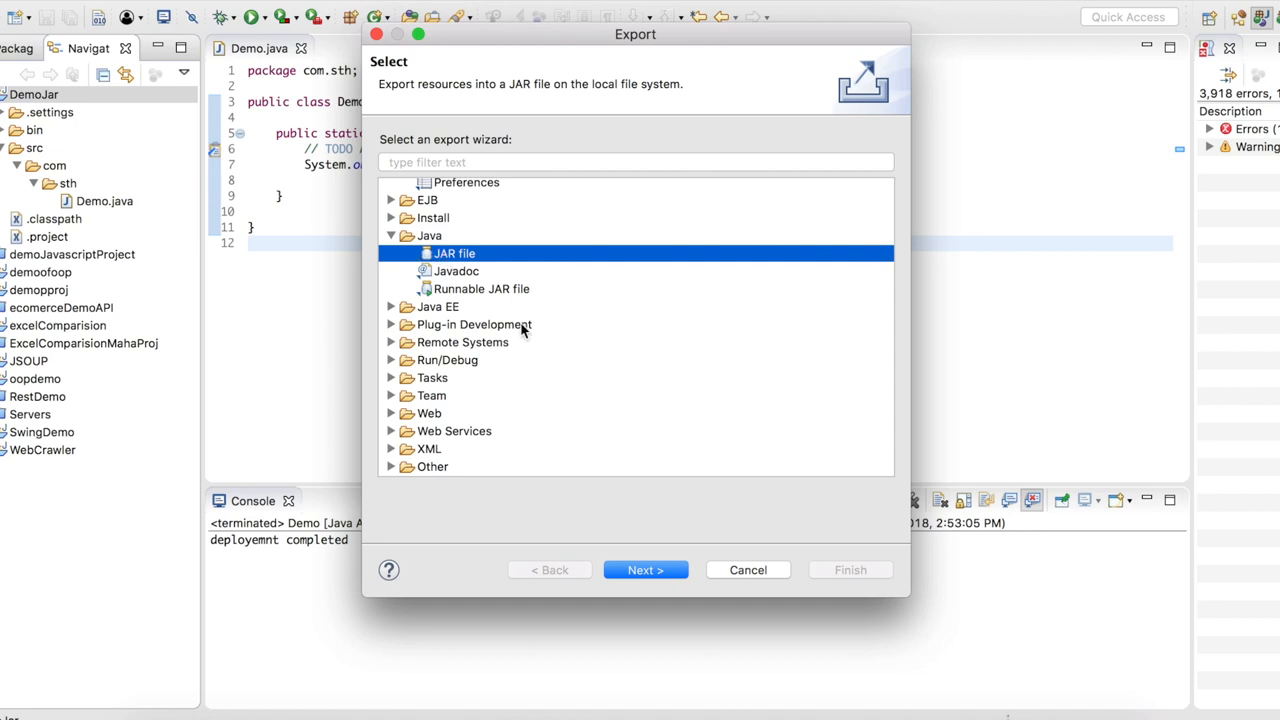
pyautogui.click(645, 569)
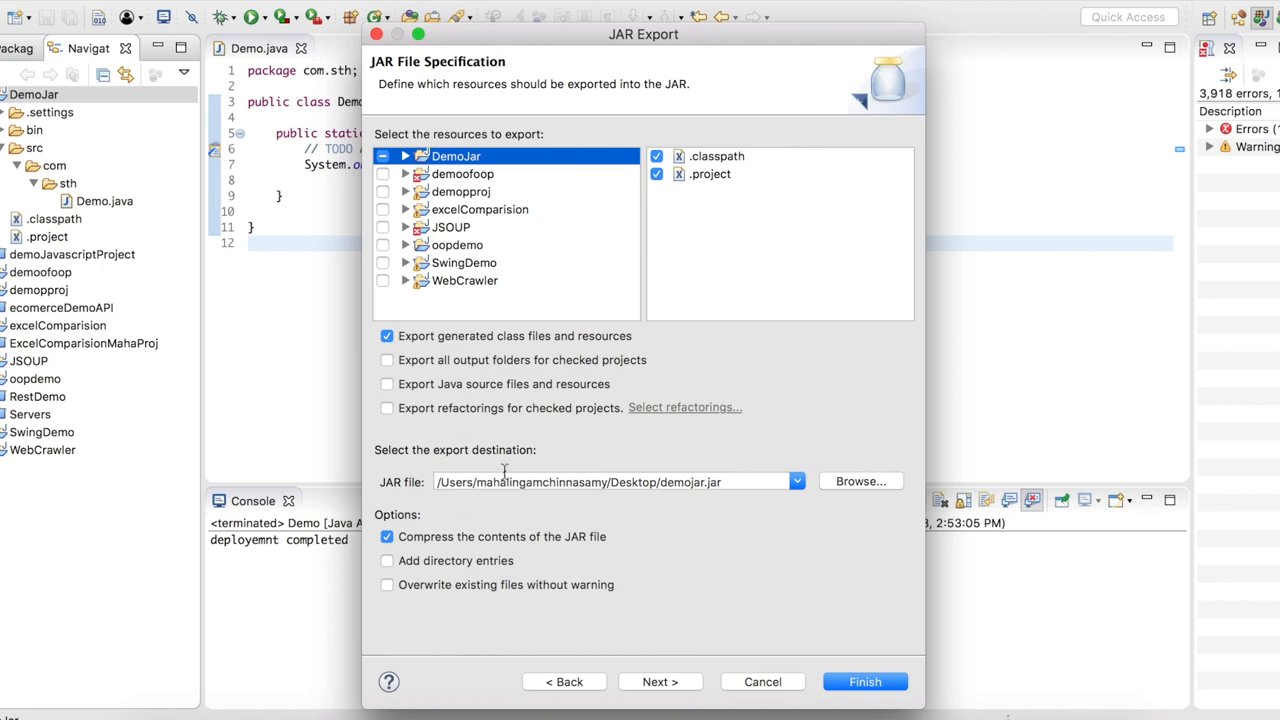
pyautogui.moveTo(648, 489)
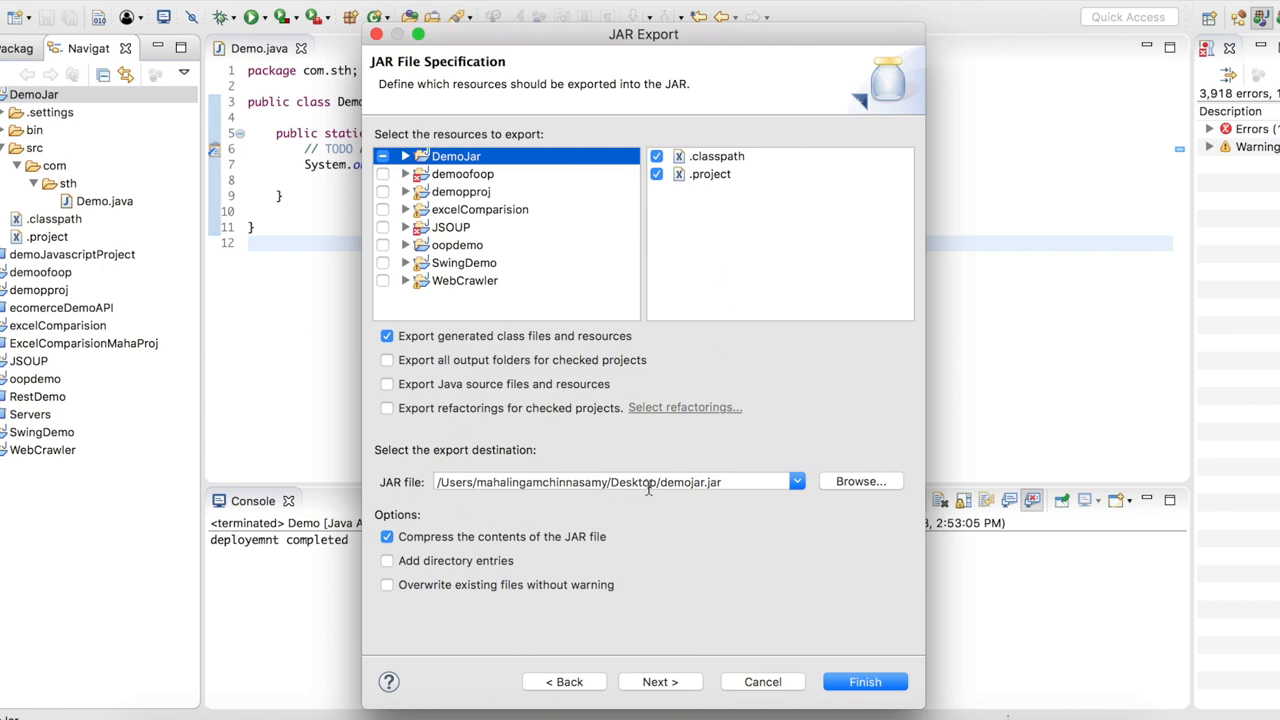
pyautogui.moveTo(661, 543)
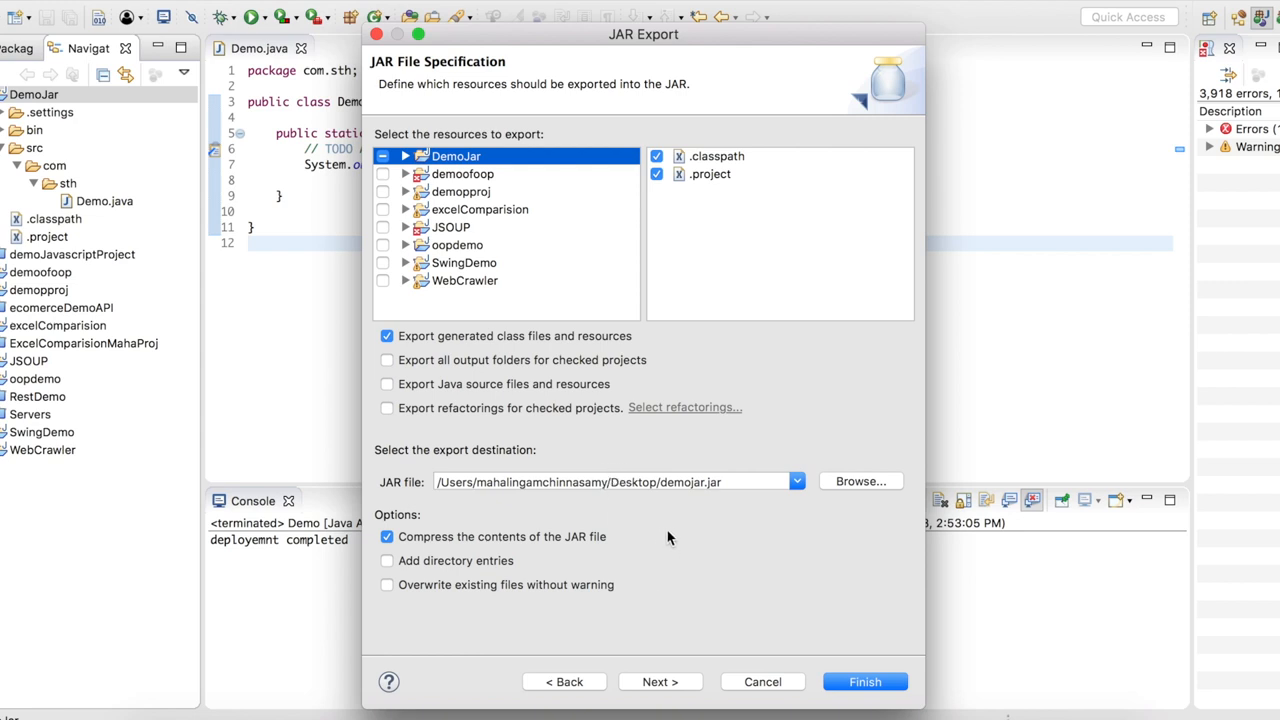
# Step: Finish the JAR export and confirm overwriting the existing demojar.jar on the Desktop
pyautogui.click(659, 681)
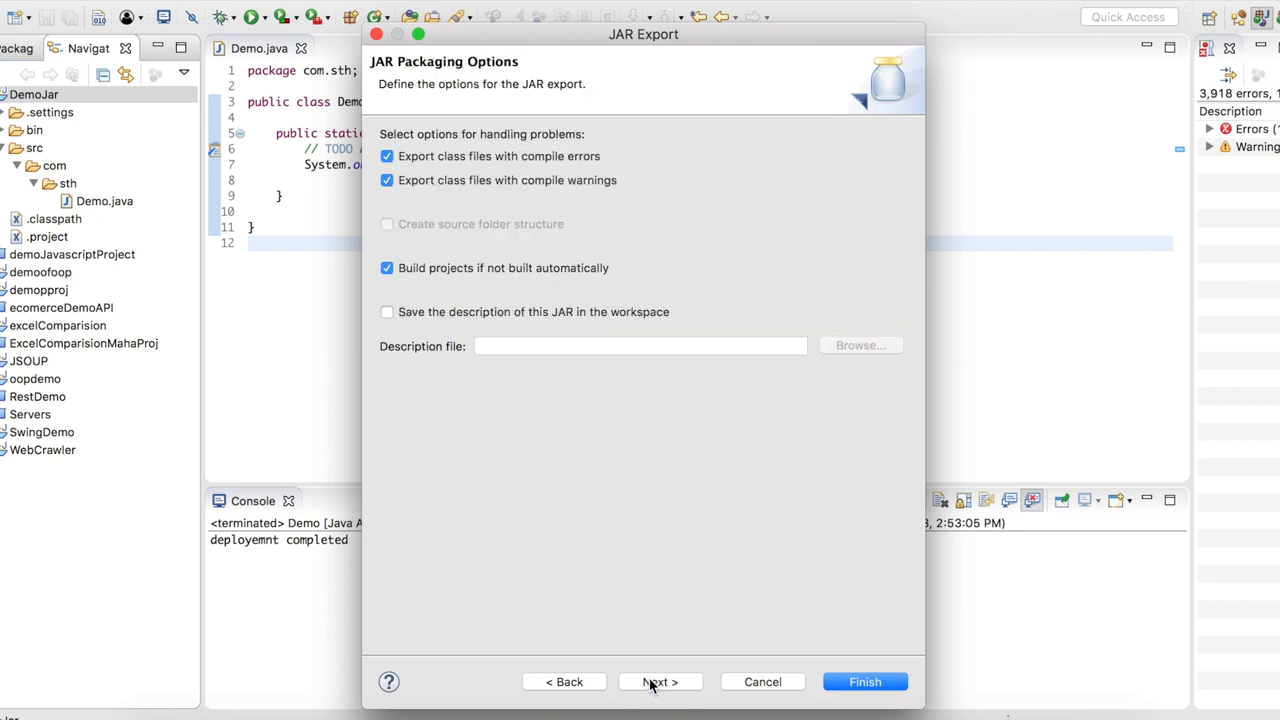
pyautogui.moveTo(714, 502)
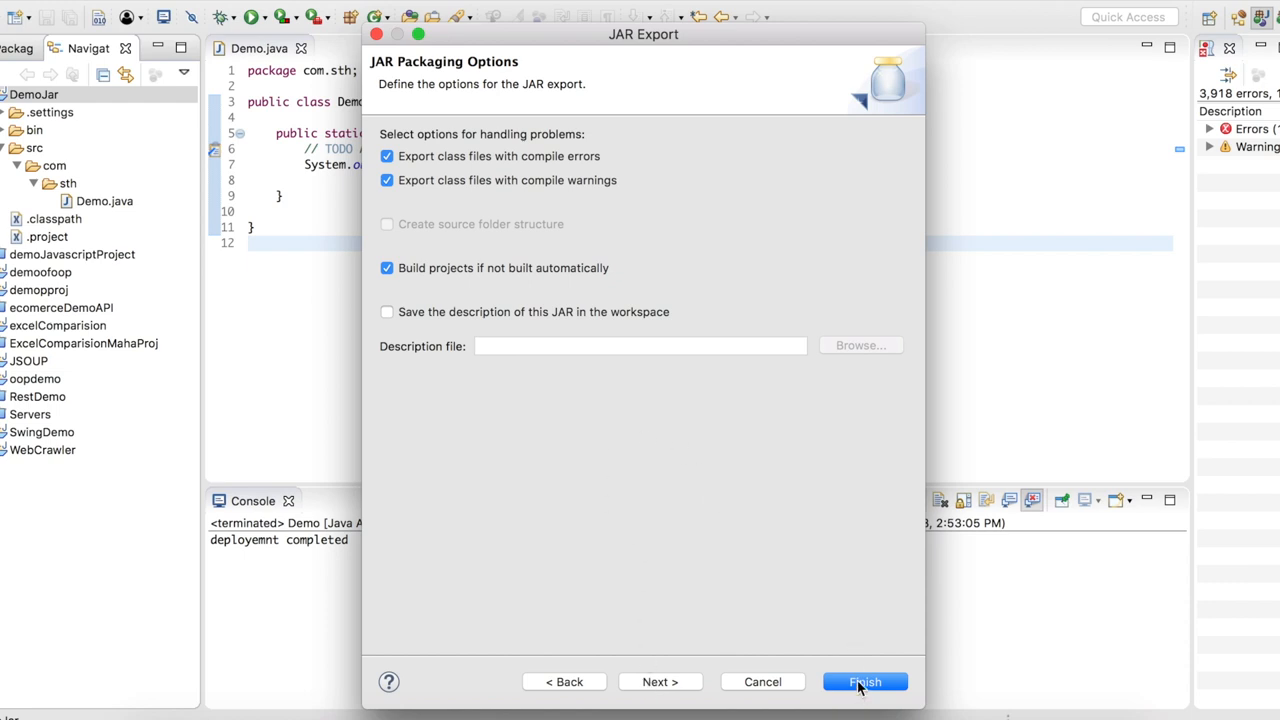
pyautogui.click(864, 681)
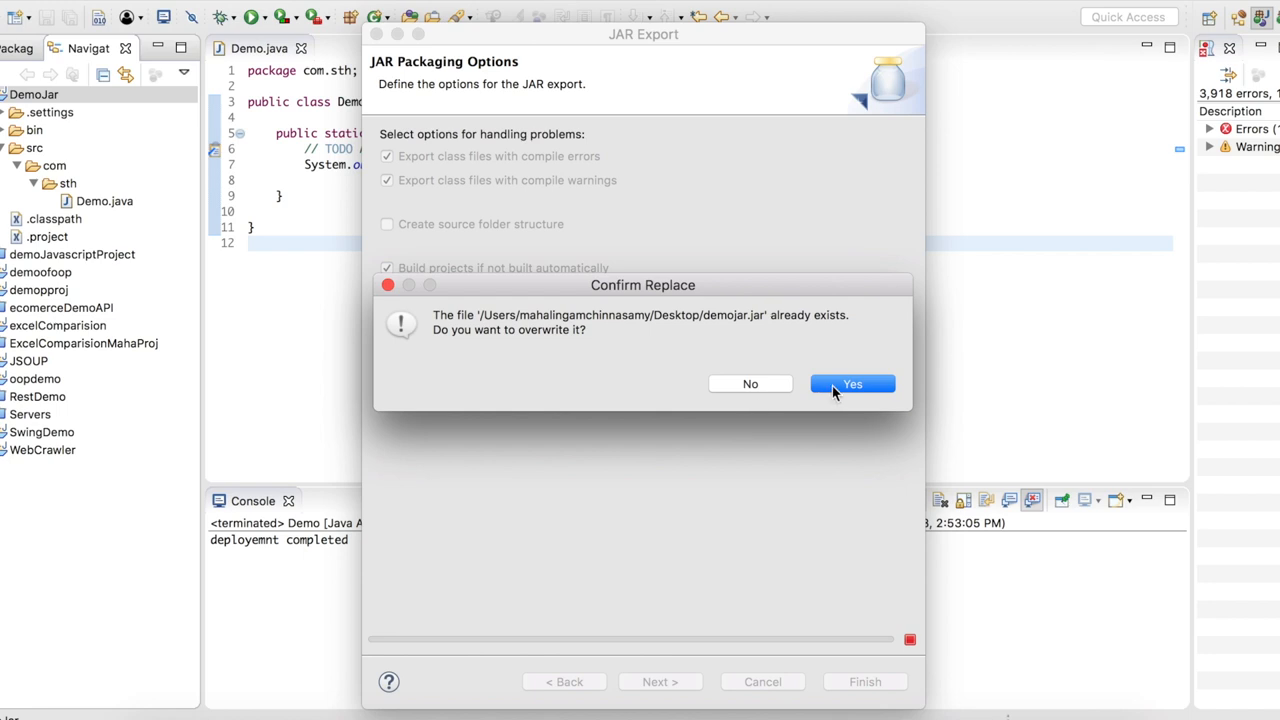
pyautogui.click(852, 384)
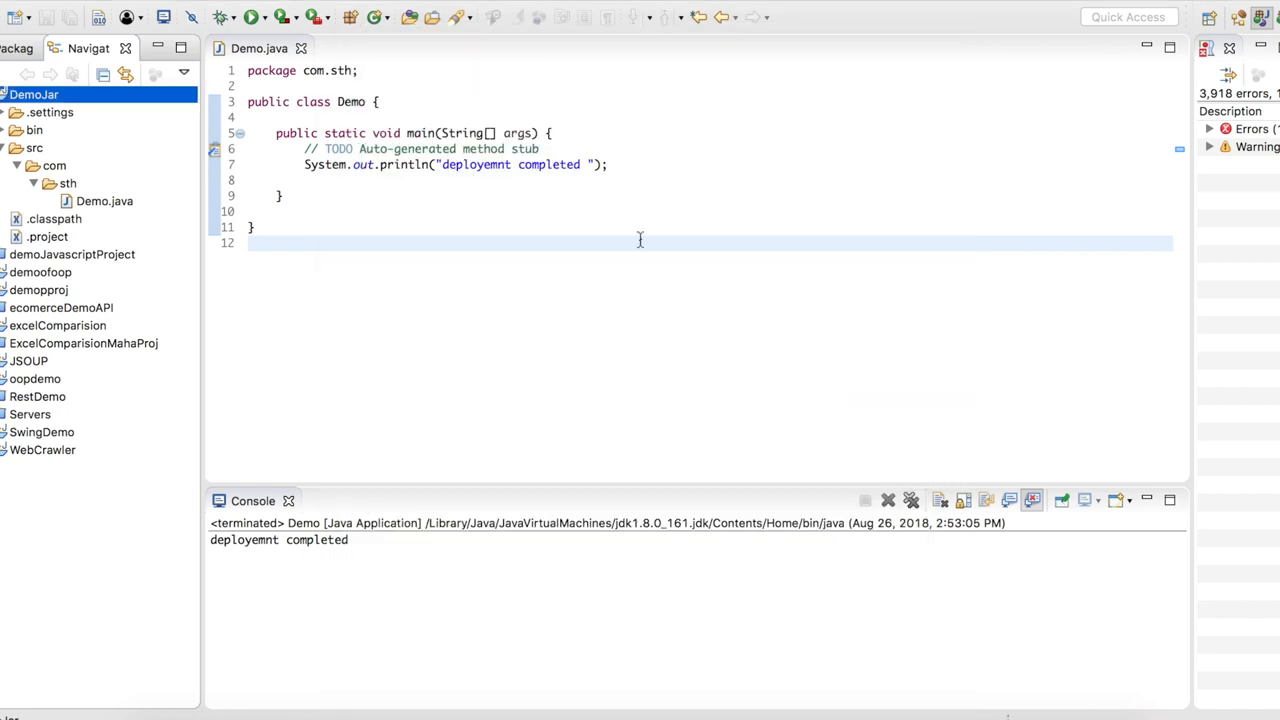
pyautogui.moveTo(145, 538)
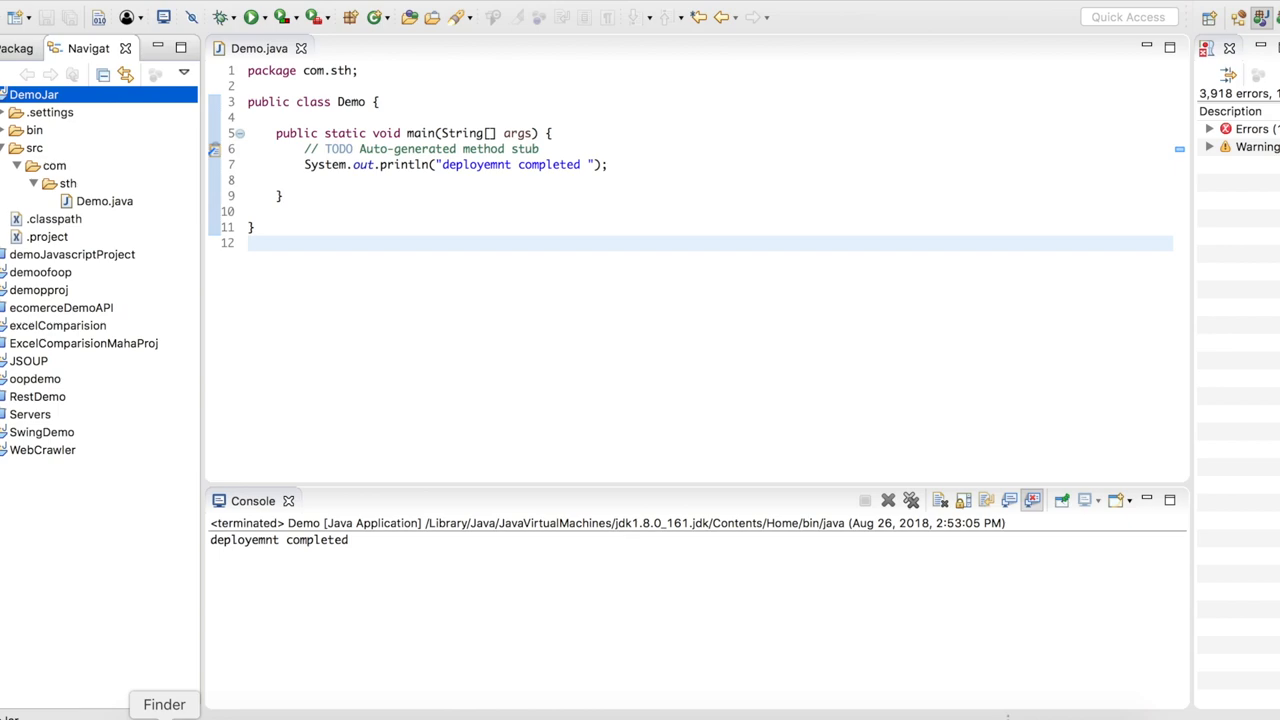
# Step: Switch to Finder and select demojar.jar in the deployment folder
pyautogui.click(163, 704)
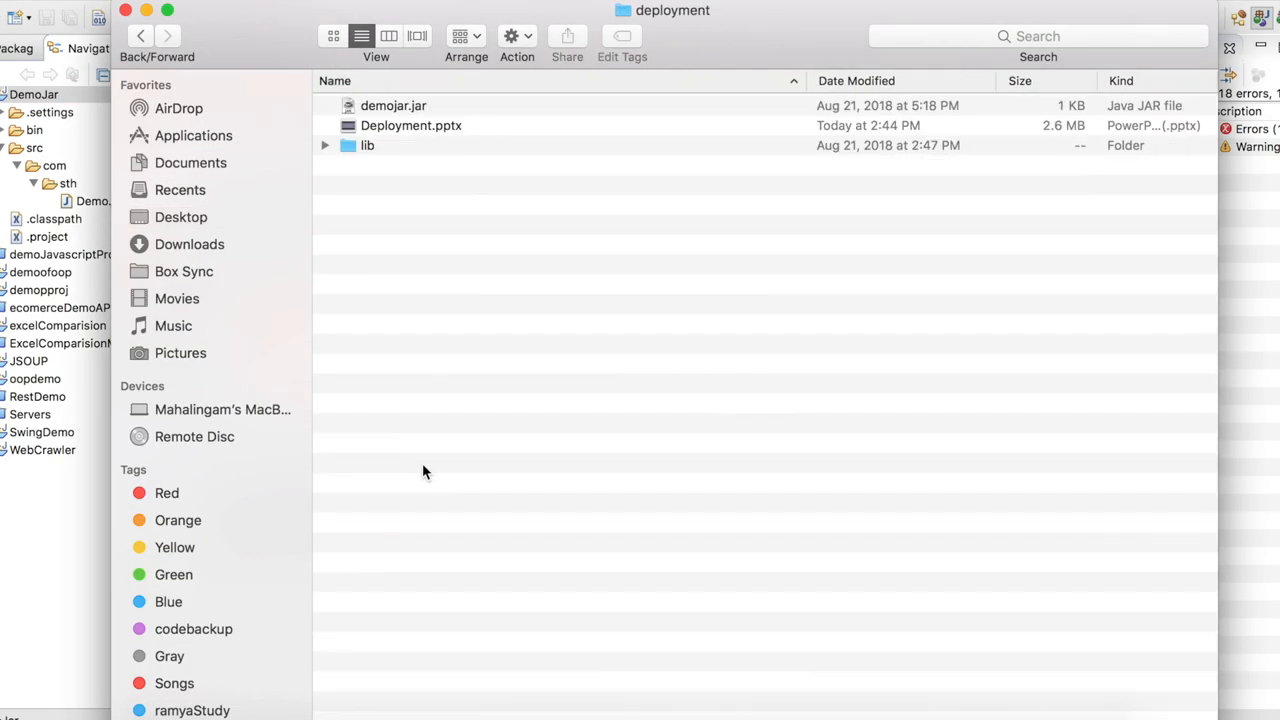
pyautogui.click(393, 105)
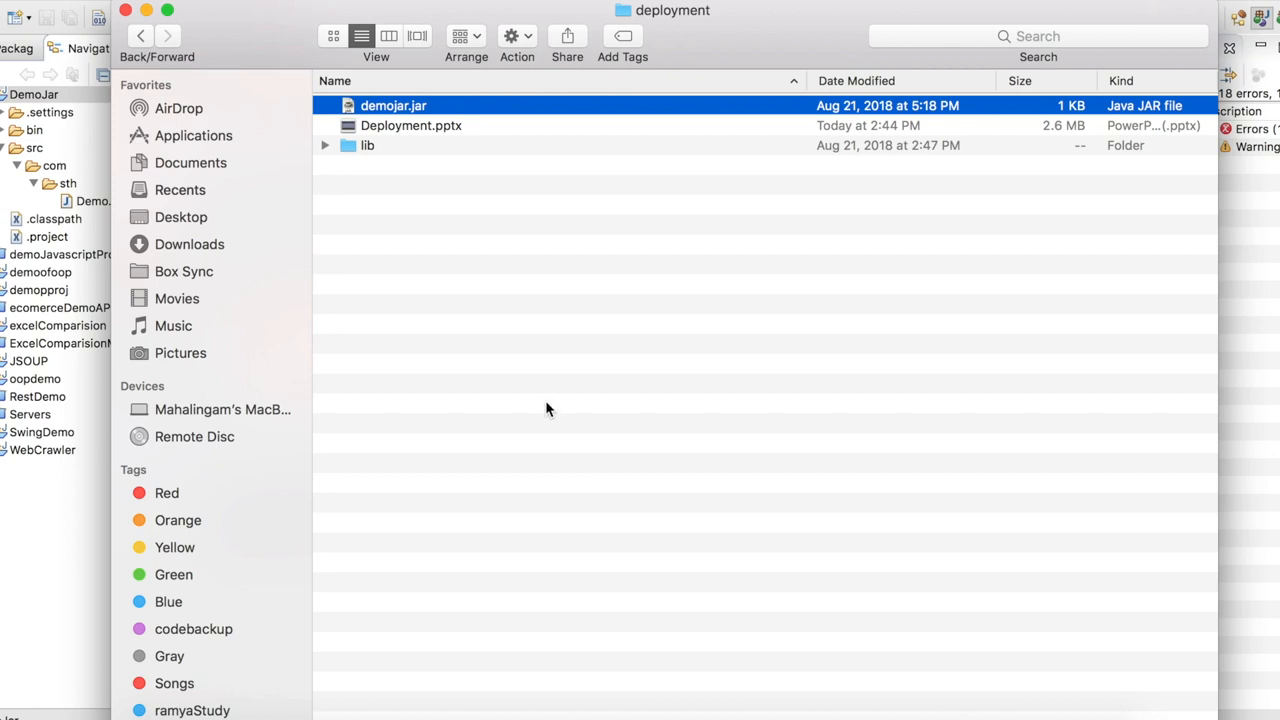
pyautogui.moveTo(485, 225)
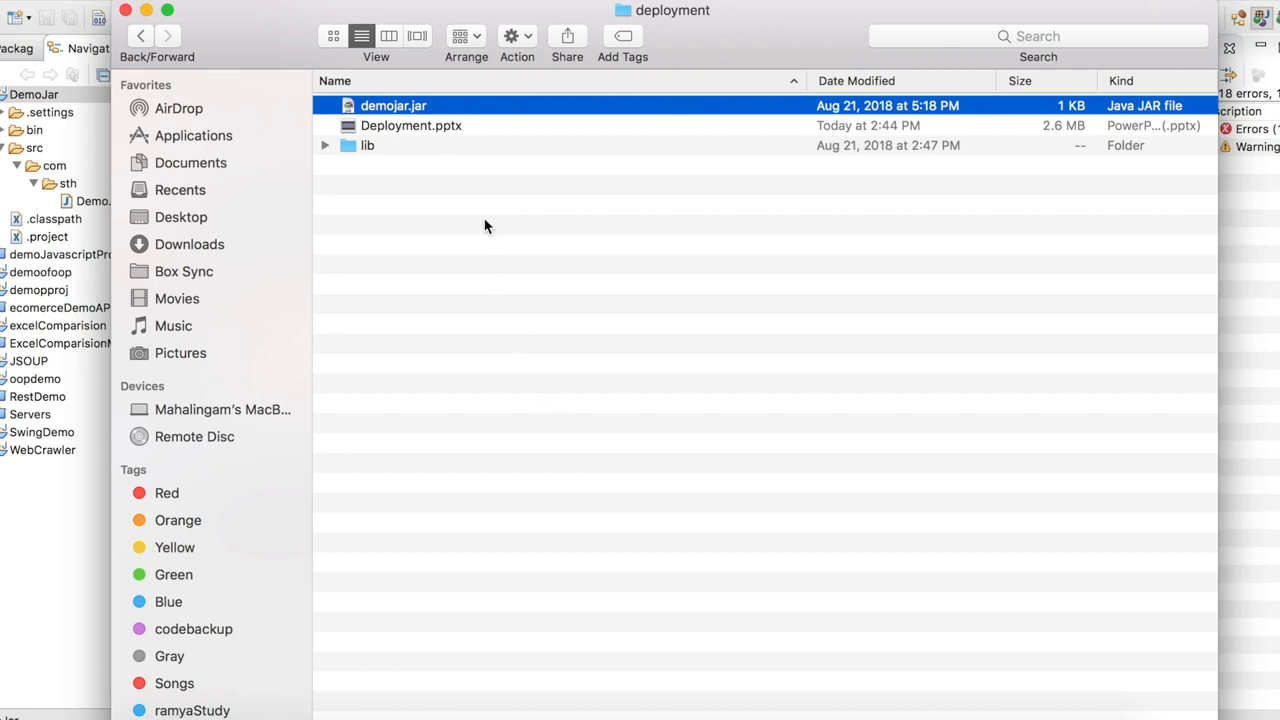
pyautogui.moveTo(642, 627)
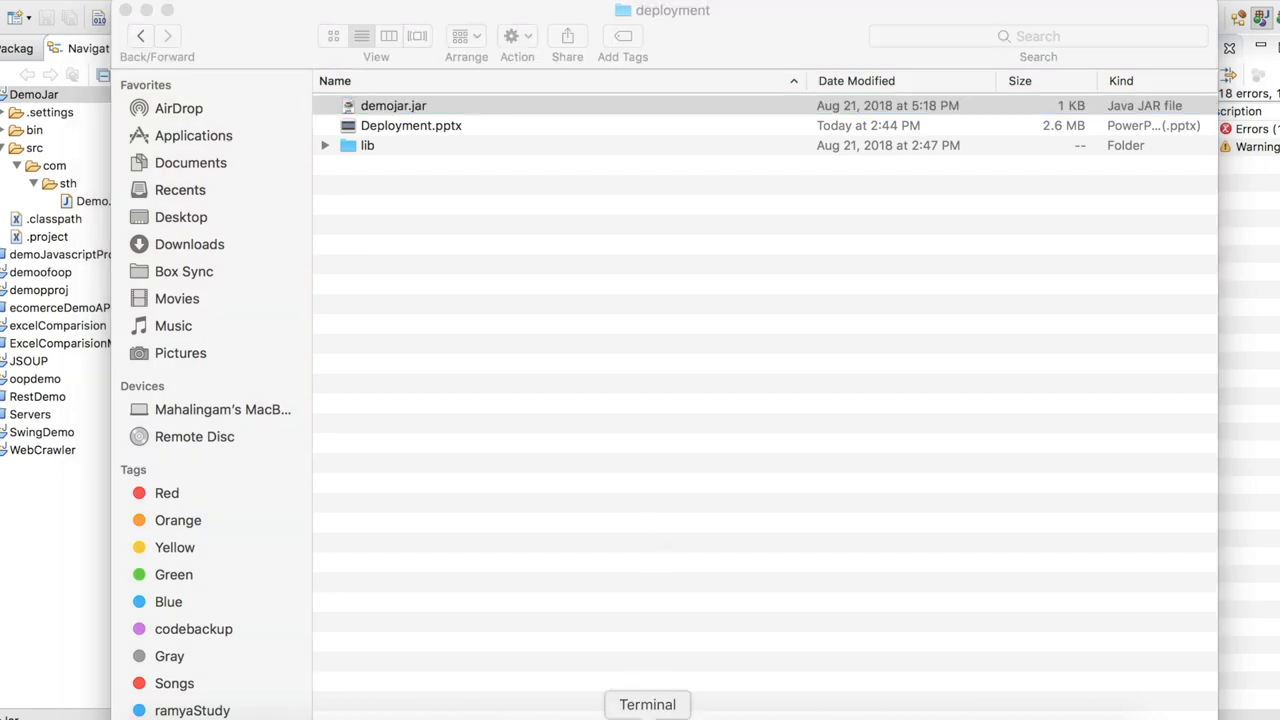
# Step: Open Terminal, cd into the deployment folder, and enter java -cp demojar.jar com.sth.Demo
pyautogui.click(647, 704)
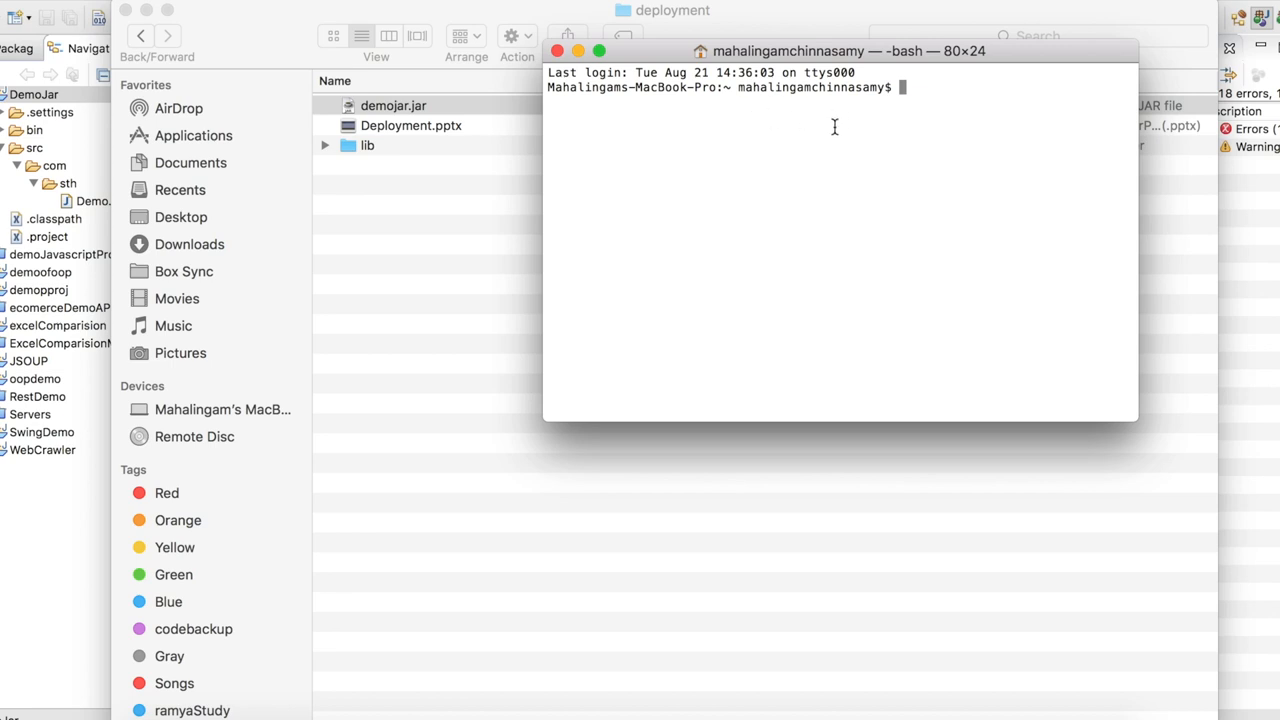
pyautogui.write('cd')
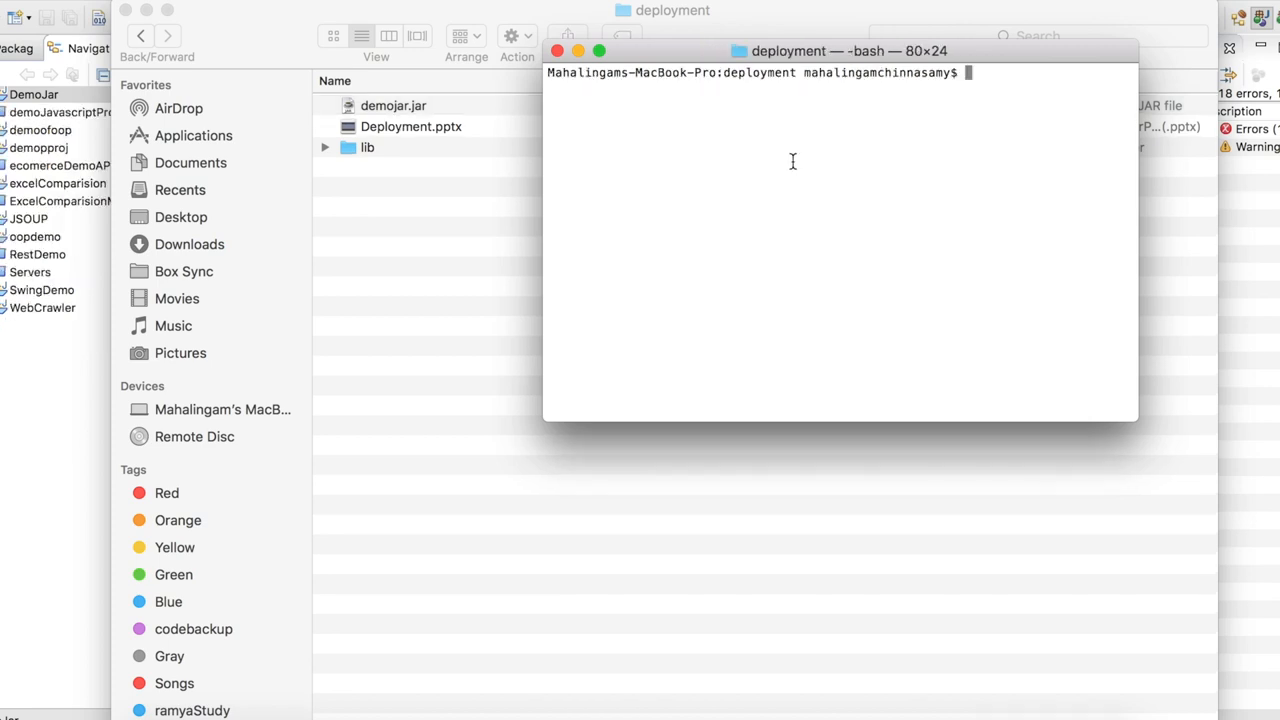
pyautogui.moveTo(672, 174)
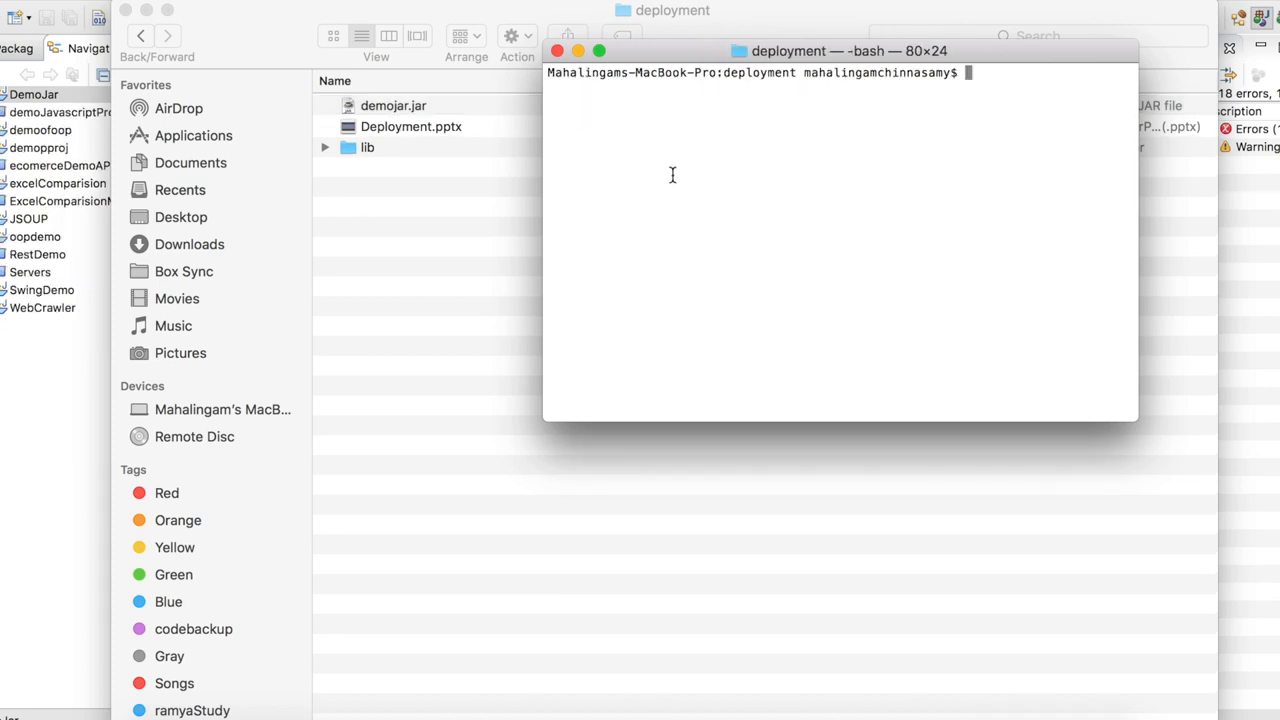
pyautogui.moveTo(432, 118)
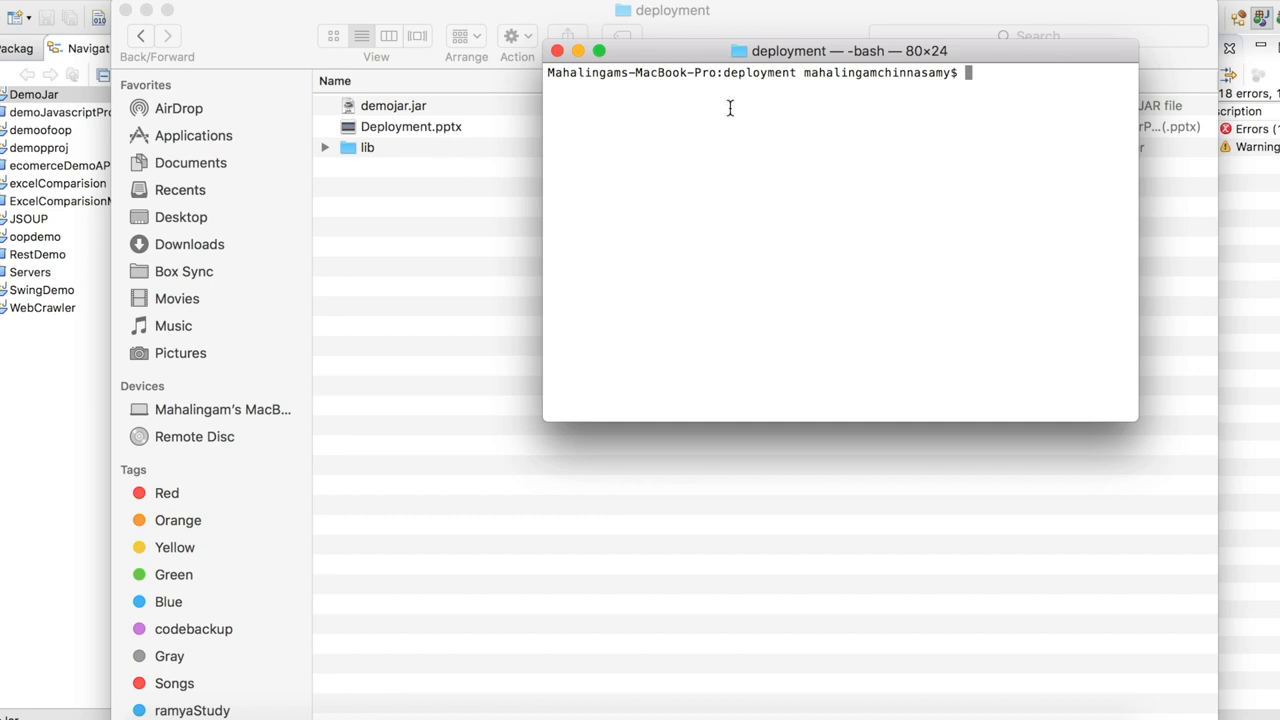
pyautogui.moveTo(828, 72)
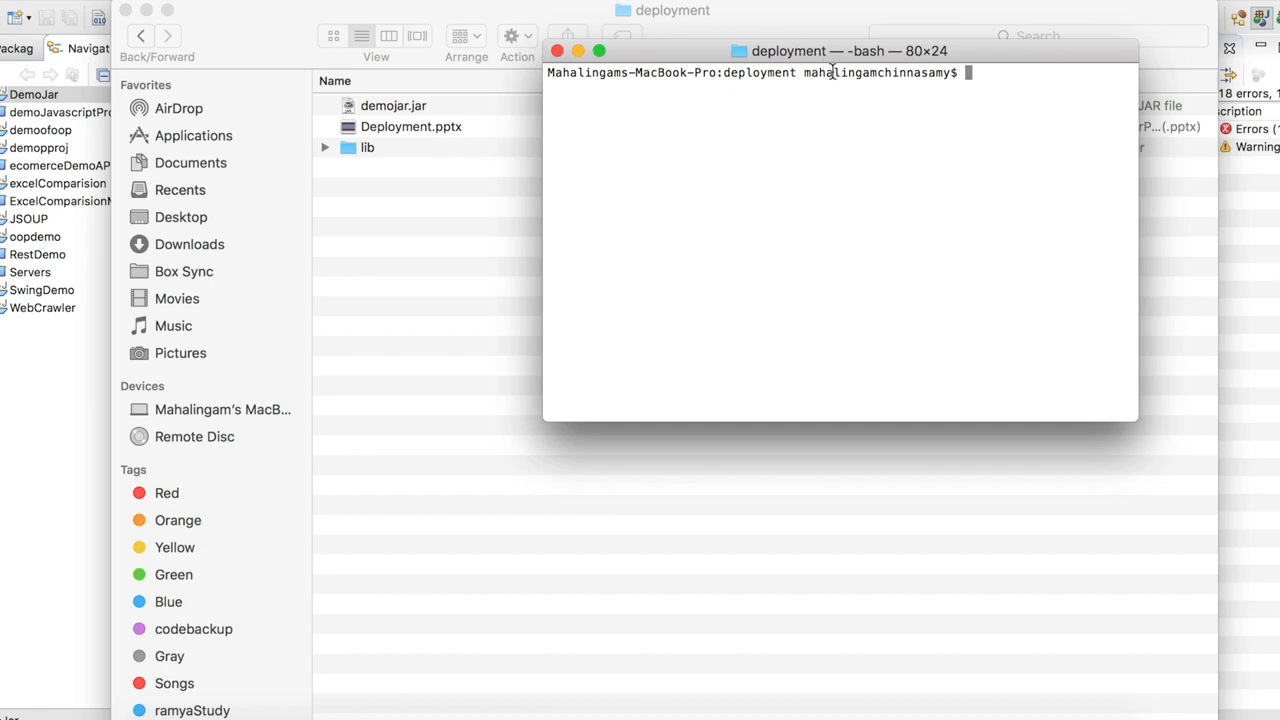
pyautogui.moveTo(970, 83)
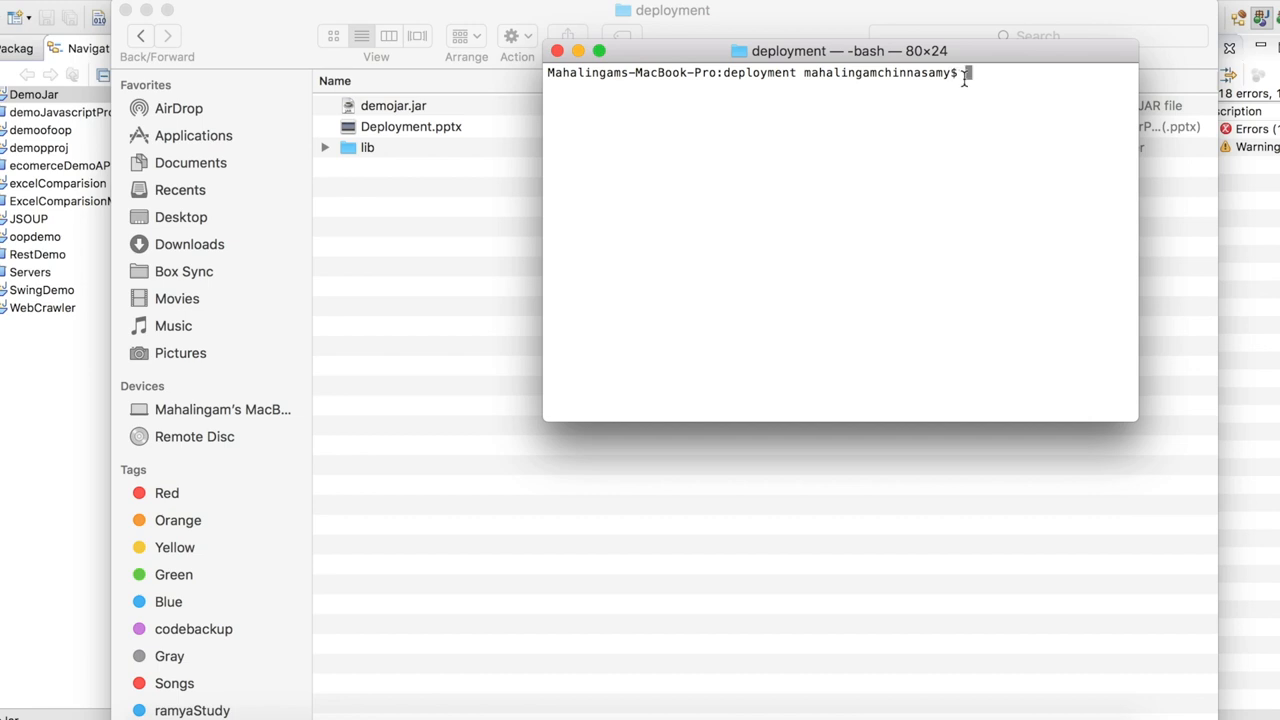
pyautogui.write('java -cp demojar.jar com.sth.Demo')
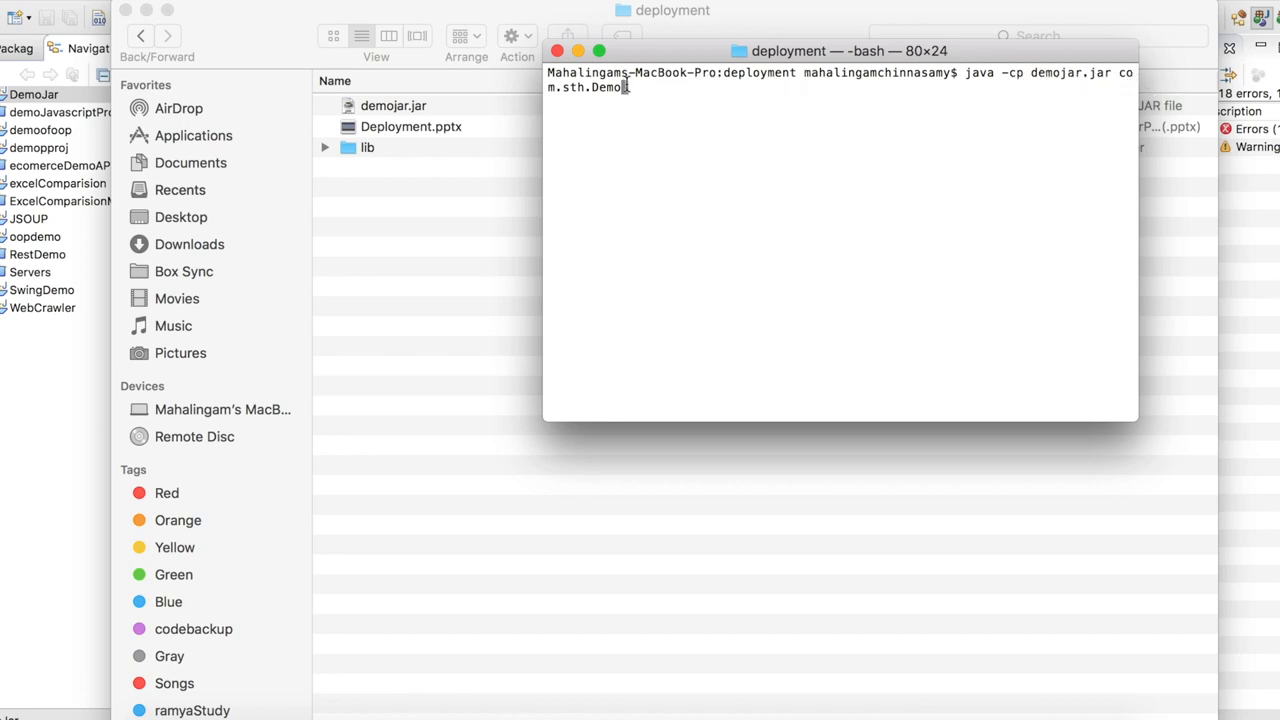
pyautogui.moveTo(904, 126)
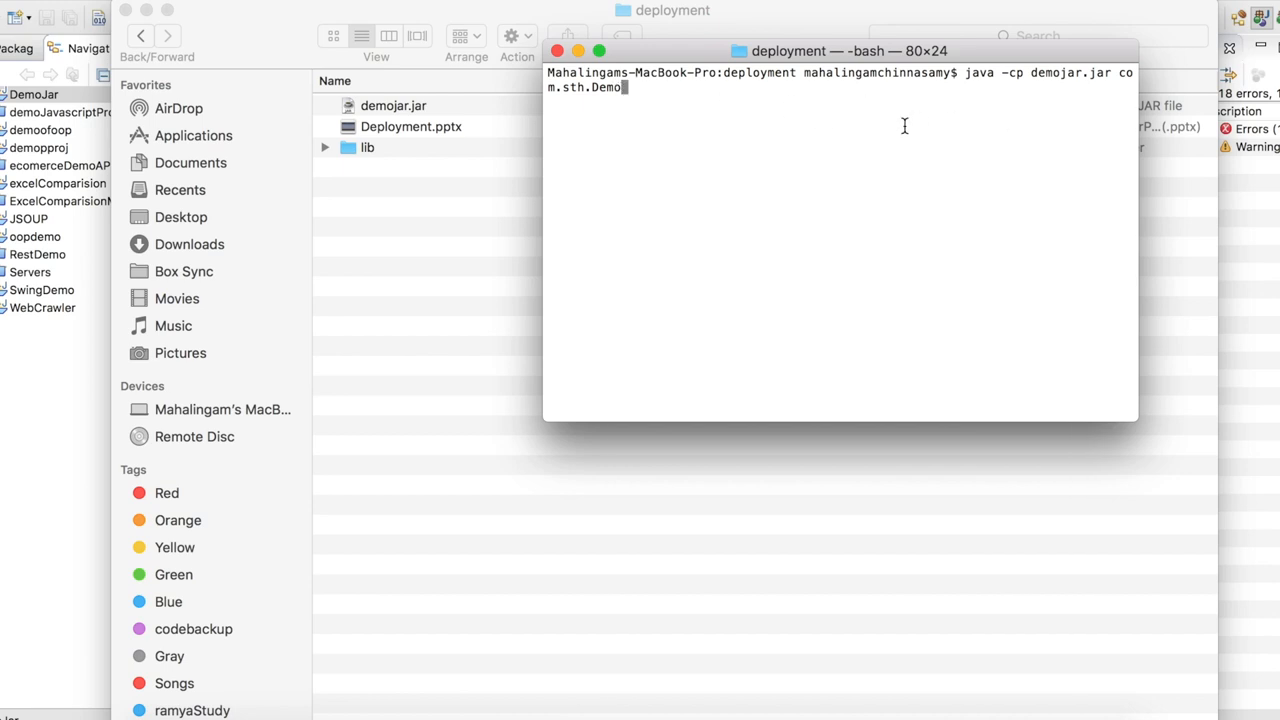
pyautogui.moveTo(812, 158)
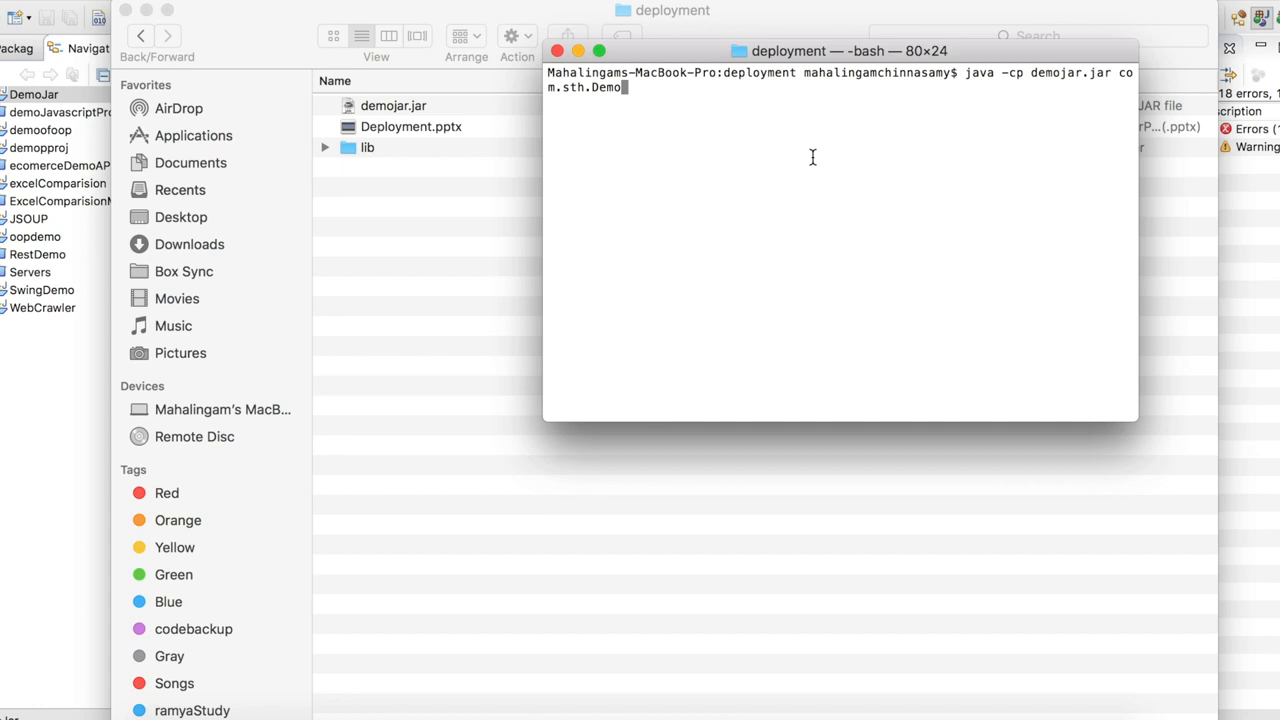
pyautogui.moveTo(881, 123)
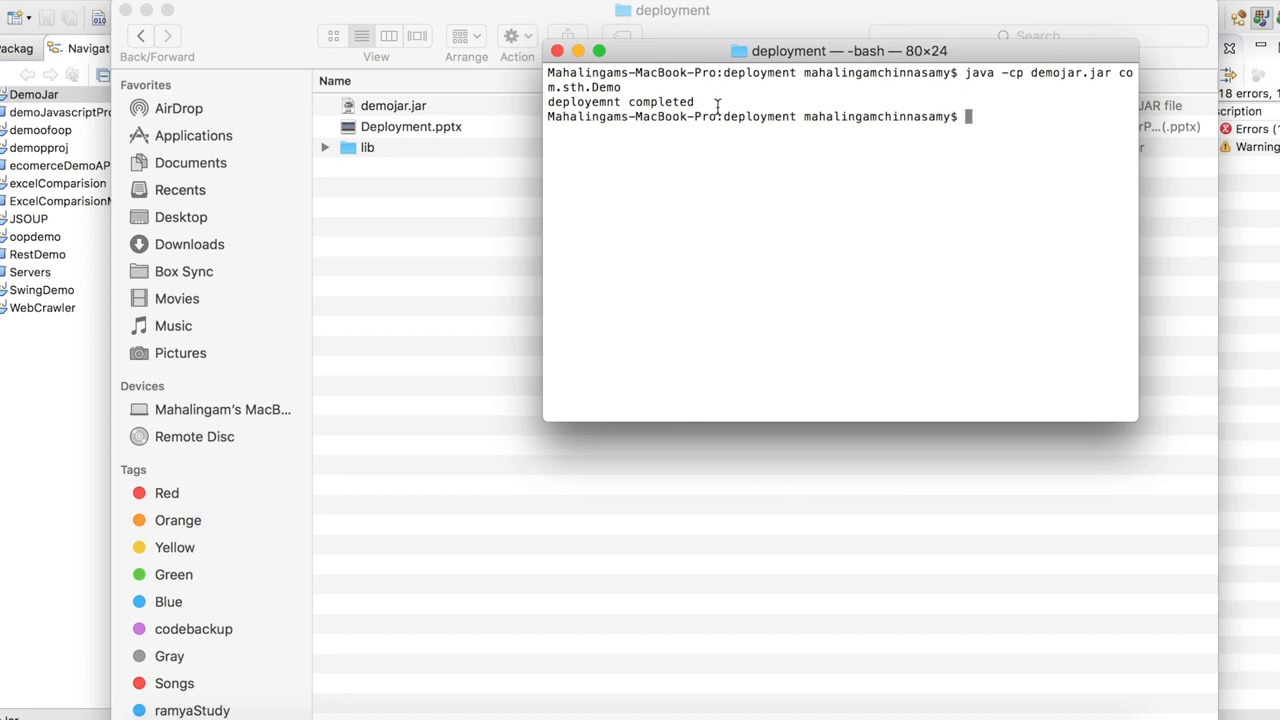
# Step: Highlight the printed 'deployemnt completed' output, then clear the selection
pyautogui.doubleClick(570, 102)
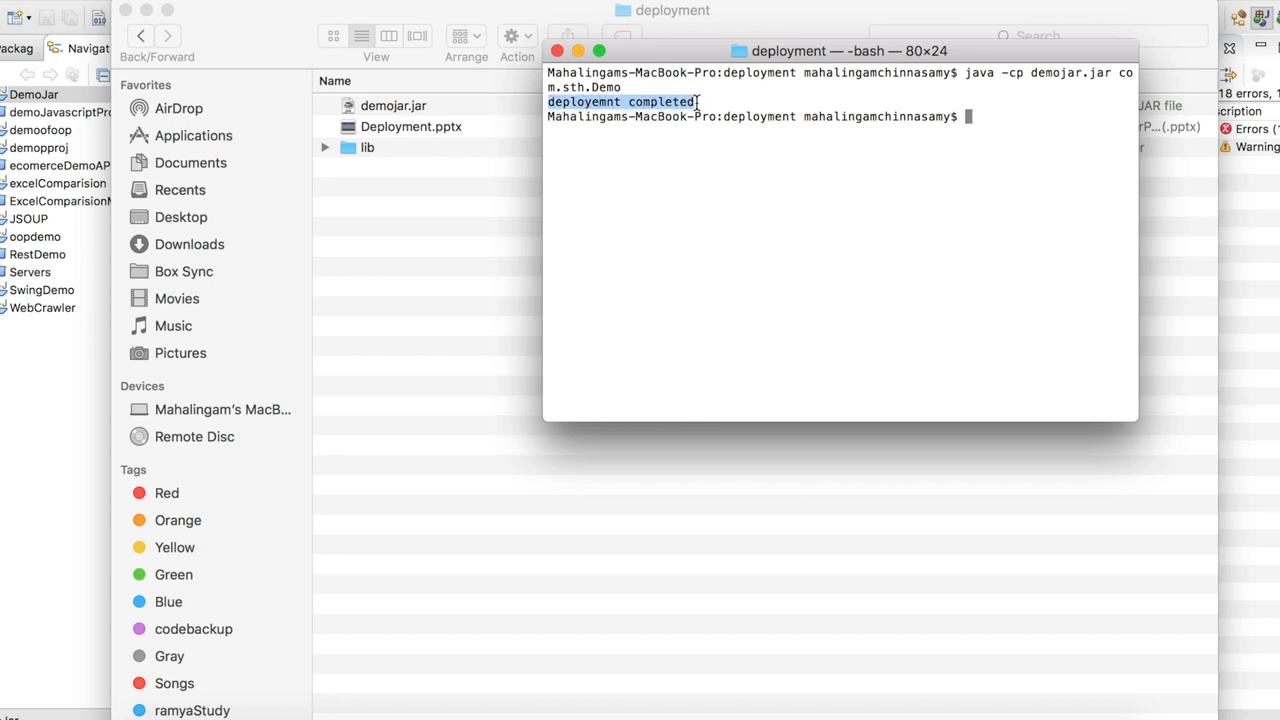
pyautogui.click(767, 248)
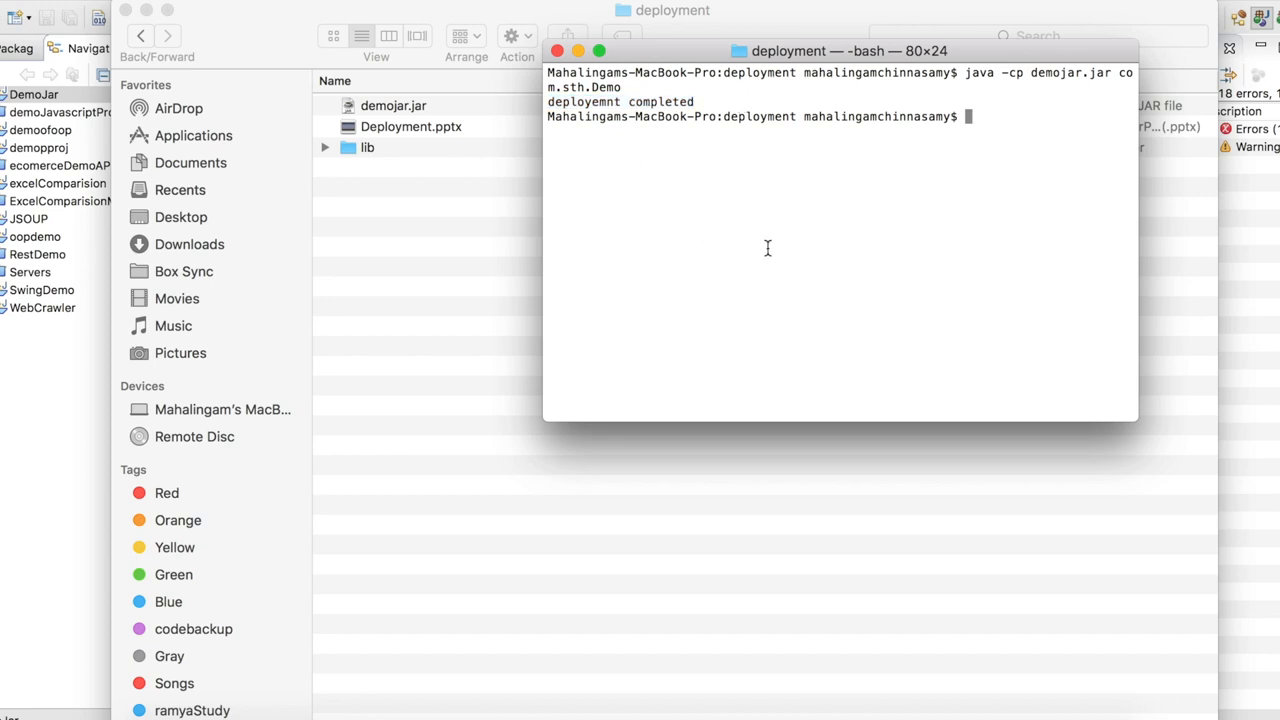
pyautogui.moveTo(690, 204)
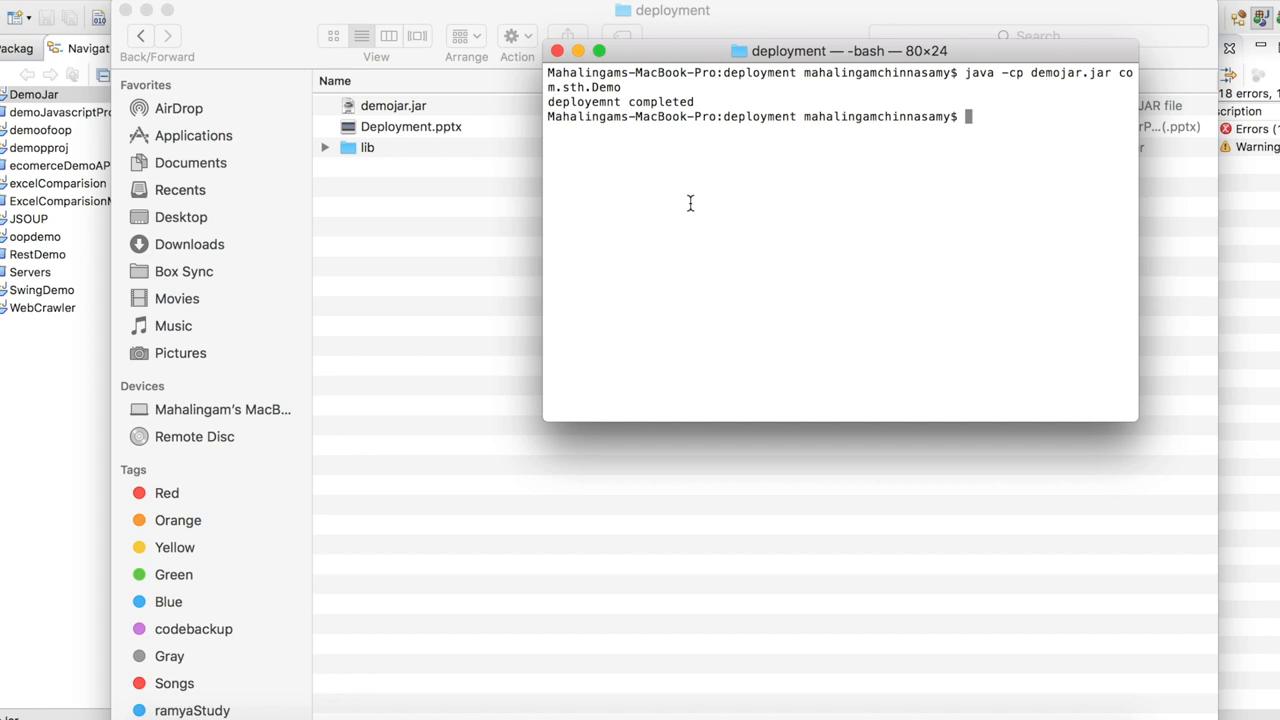
pyautogui.moveTo(778, 441)
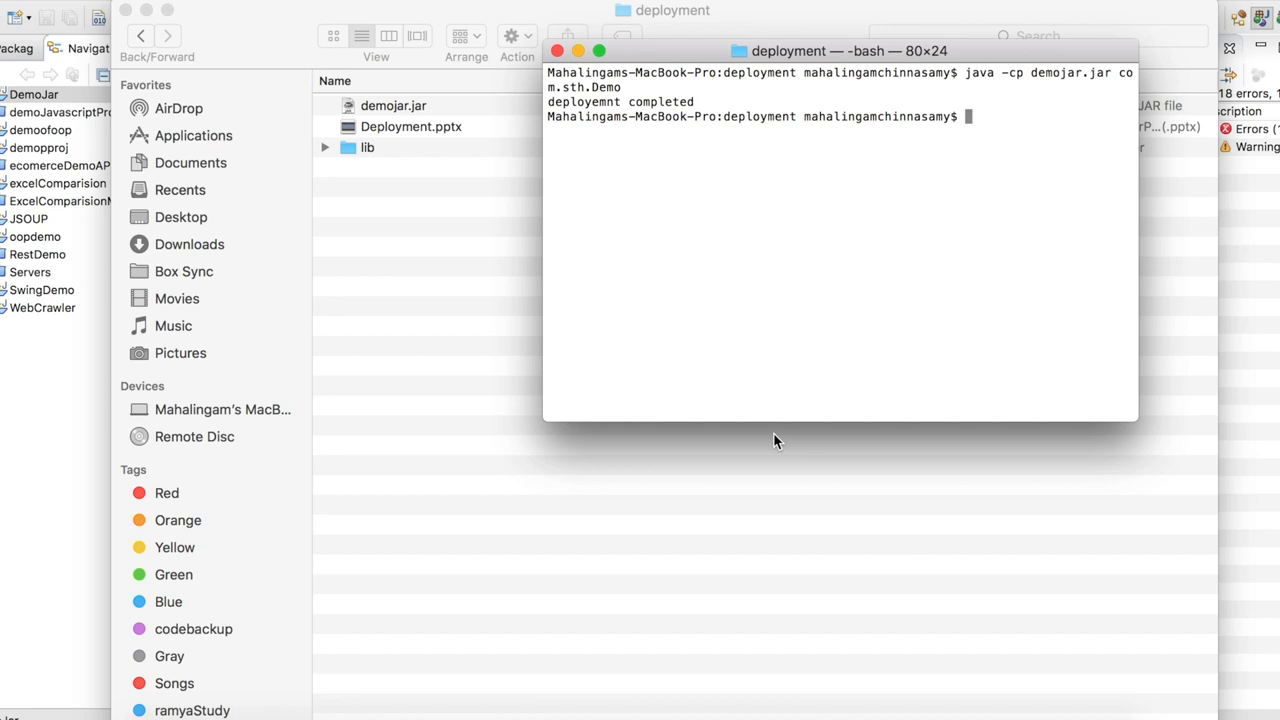